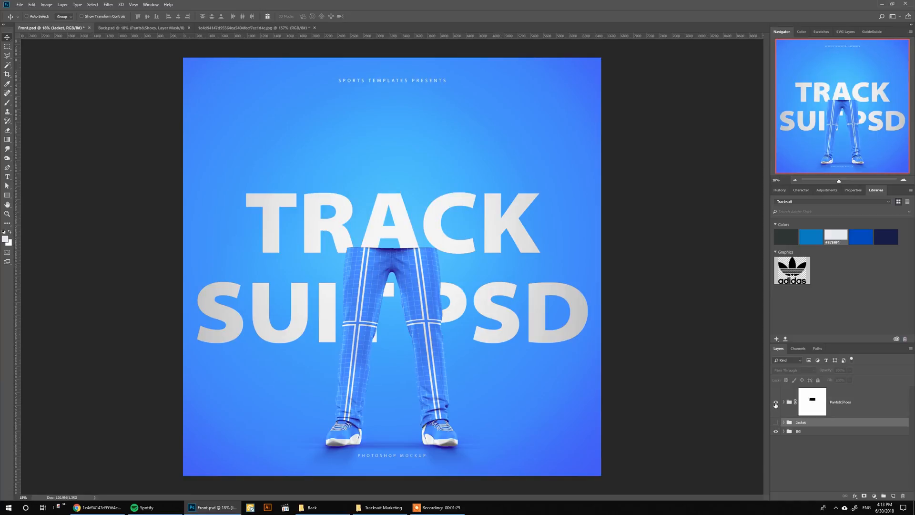
Disable the PantsShoes mask in Front.psd, then hide the jacket and disable that mask in Back.psd.
right_click(812, 401)
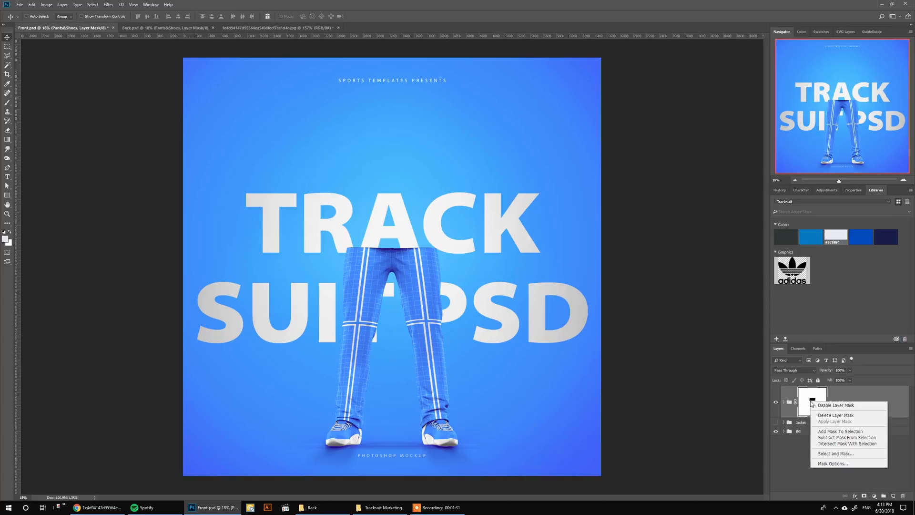
left_click(835, 405)
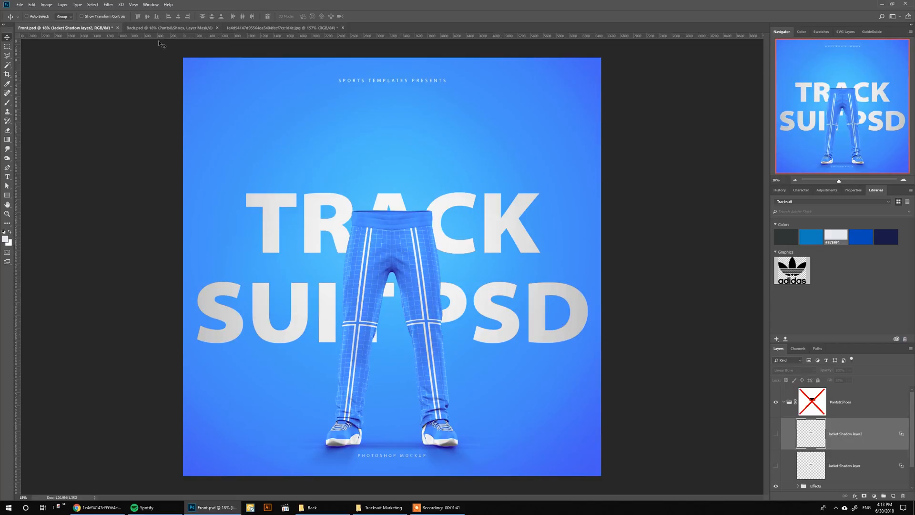
left_click(169, 27)
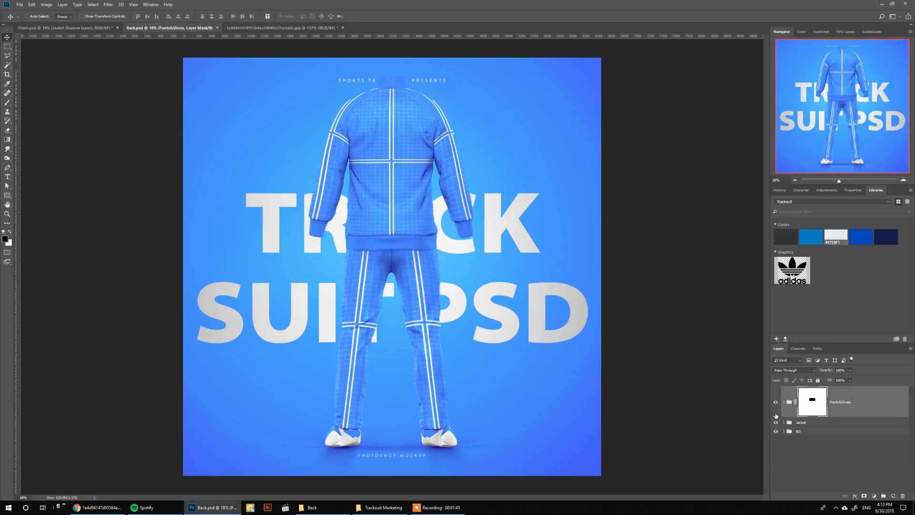
left_click(775, 402)
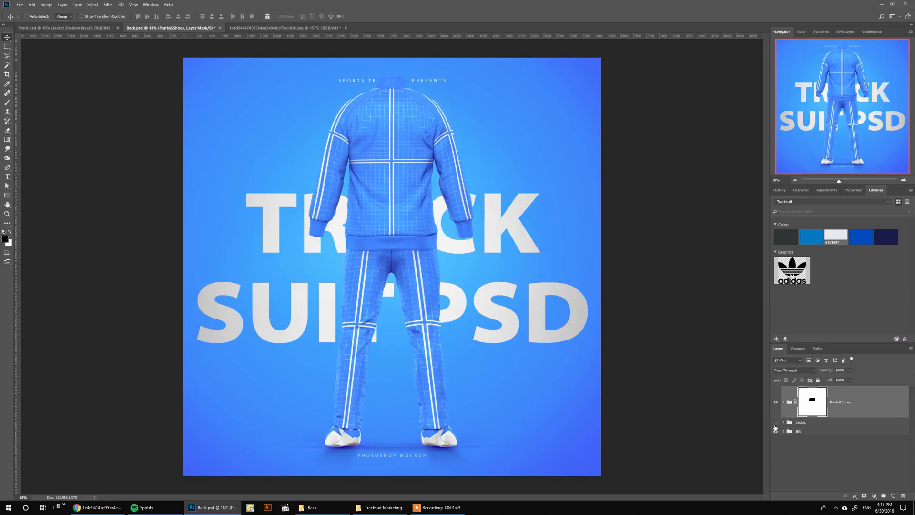
right_click(812, 402)
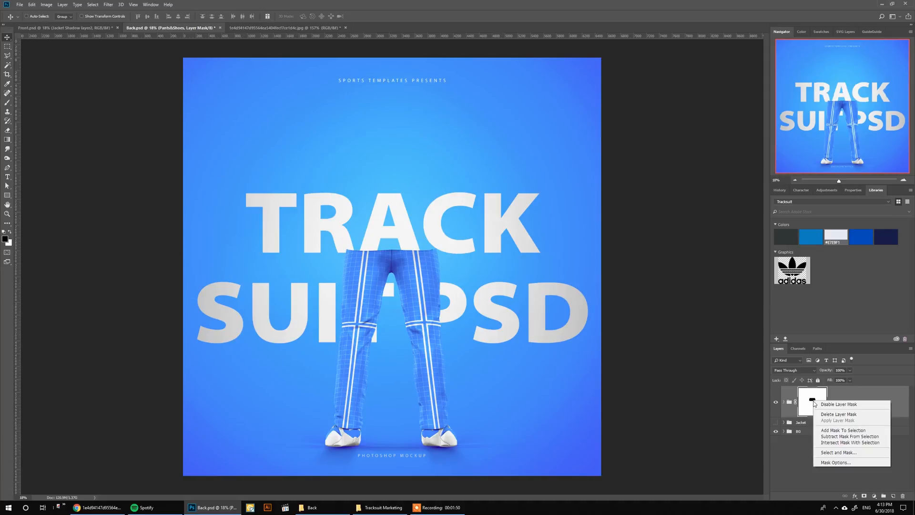
left_click(838, 403)
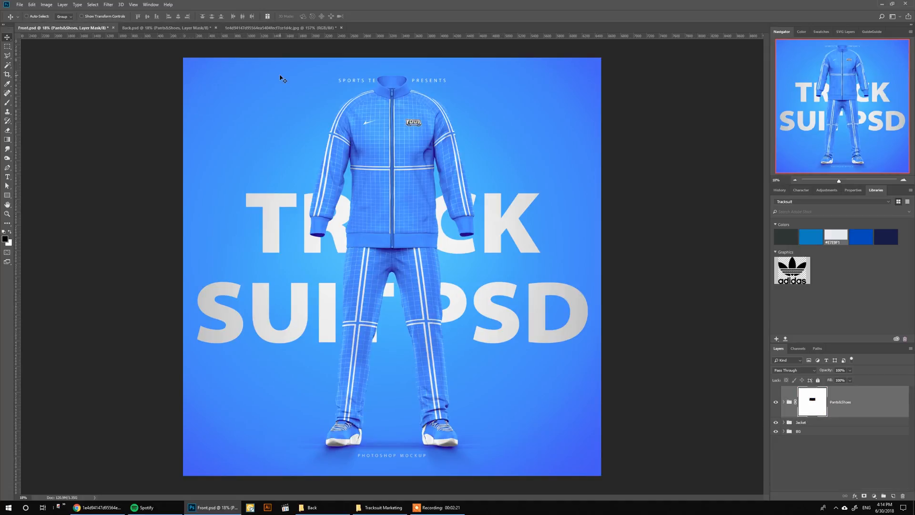
Switch to the navy, blue and white tracksuit reference JPG.
left_click(280, 27)
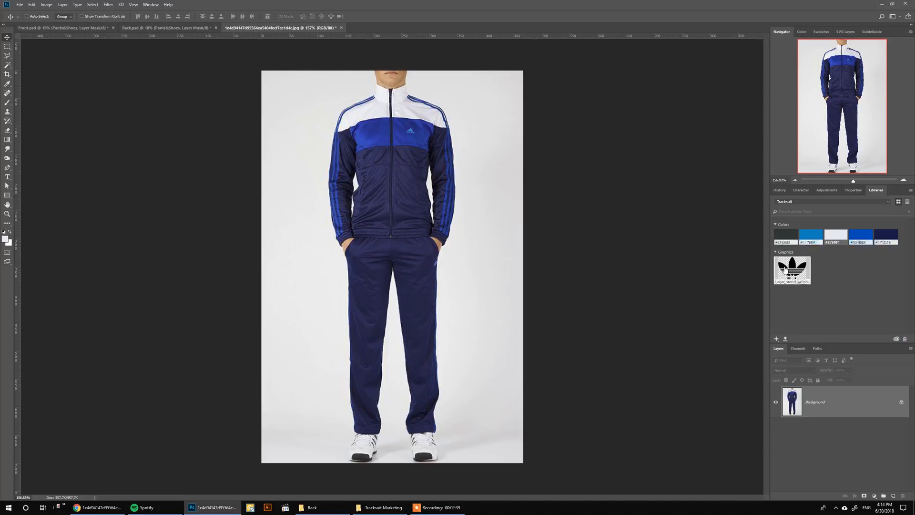
mouse_move(792, 270)
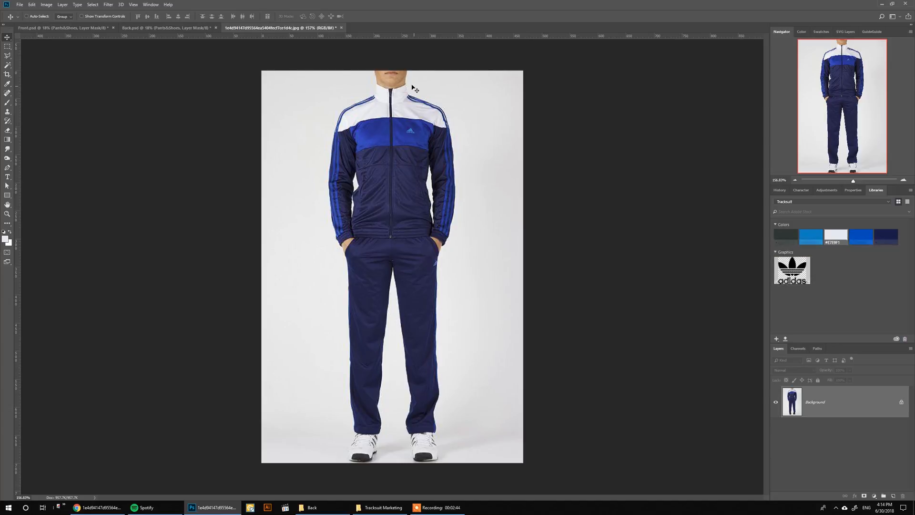
Expand Front.psd's Jacket > Editable parts layers and select the Add Torso design here layer.
left_click(52, 27)
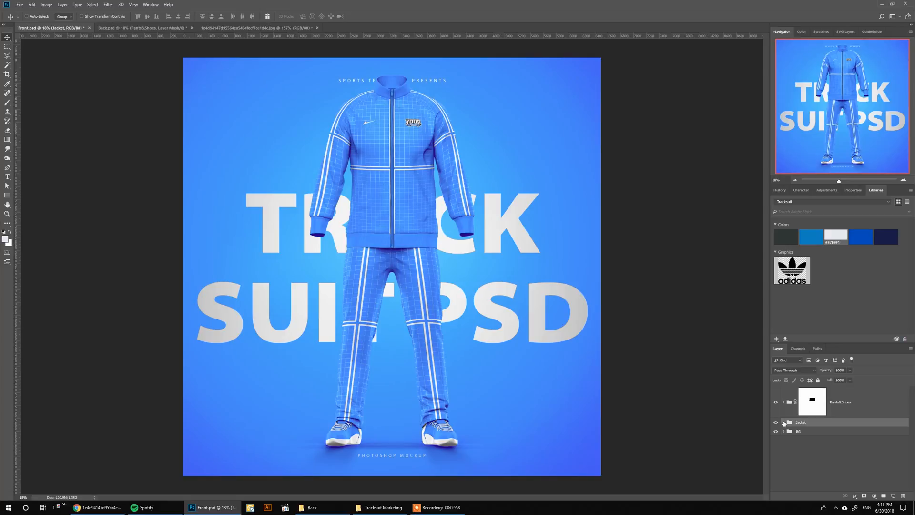
left_click(783, 422)
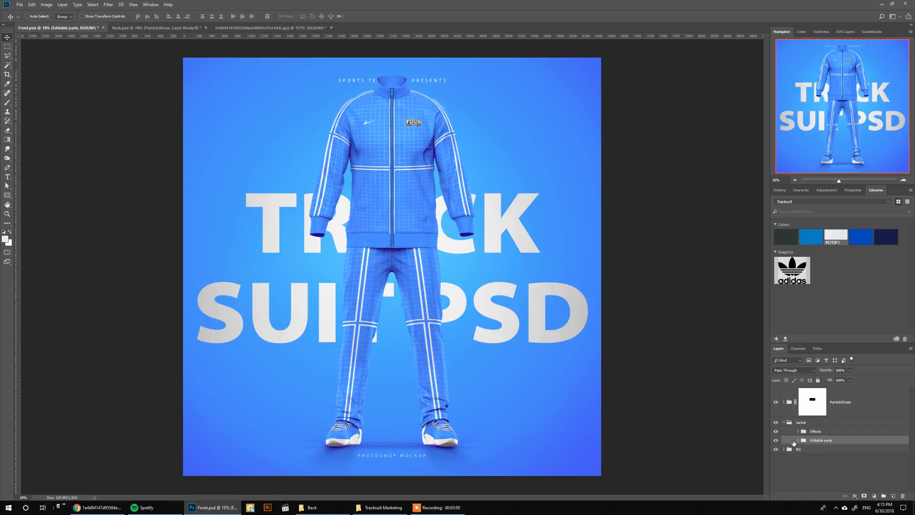
left_click(794, 442)
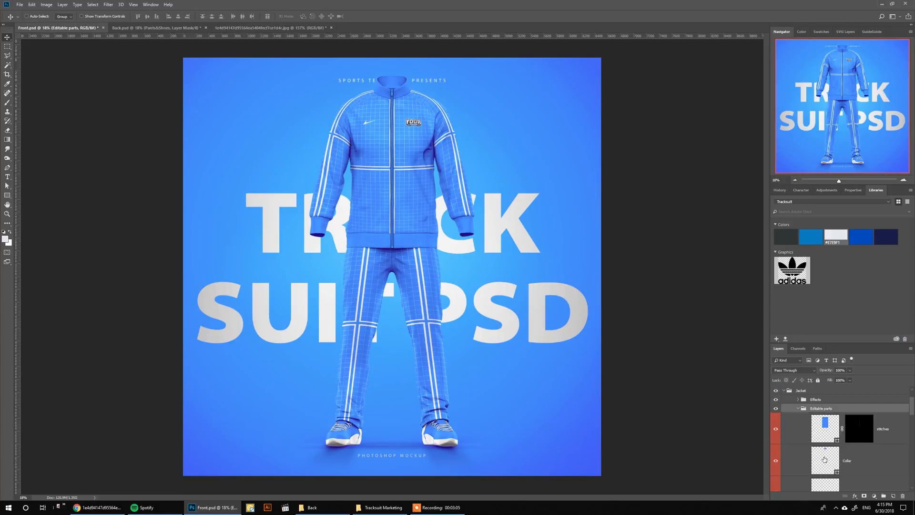
left_click(824, 460)
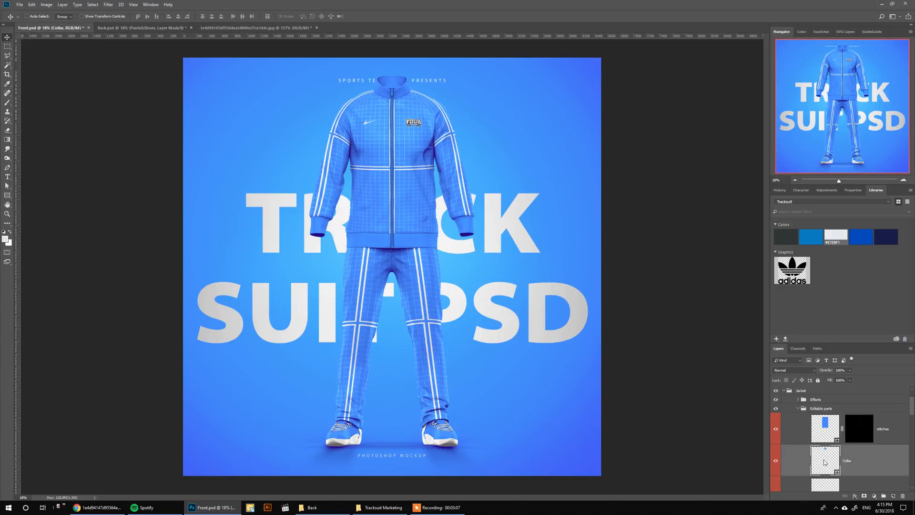
double_click(824, 460)
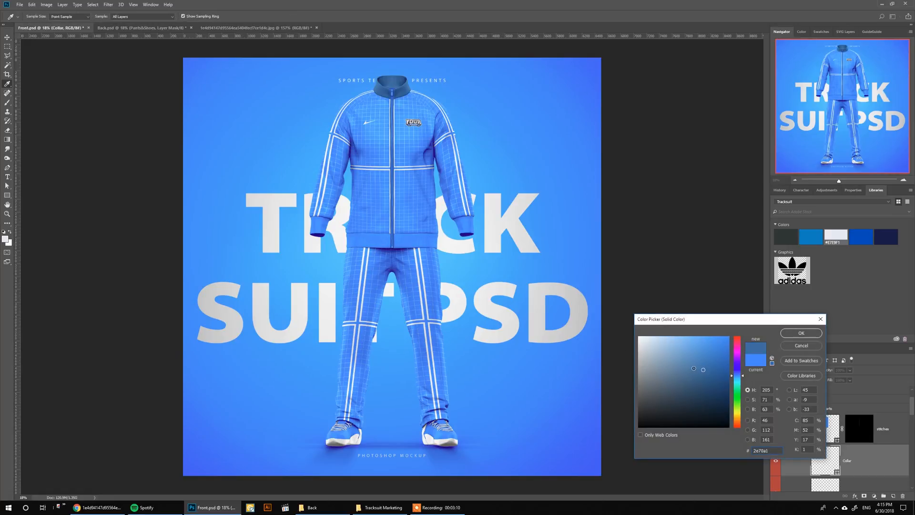
left_click(800, 333)
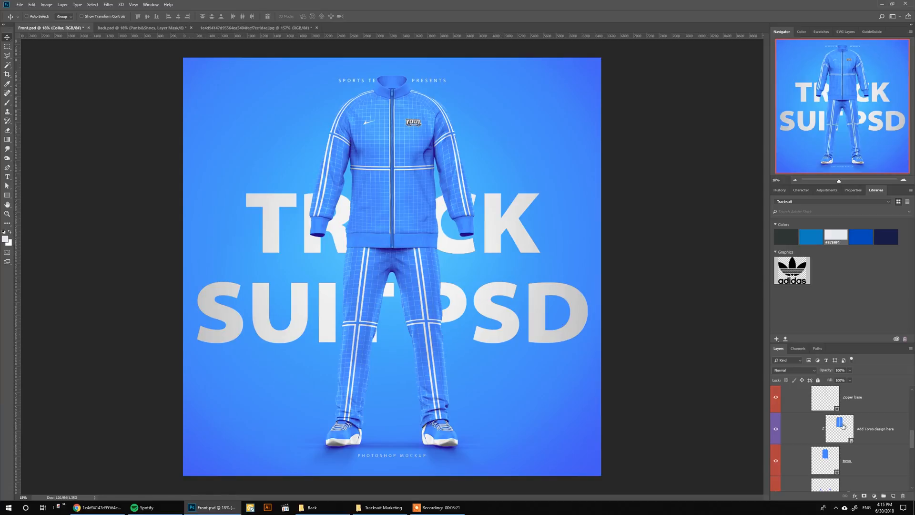
left_click(392, 27)
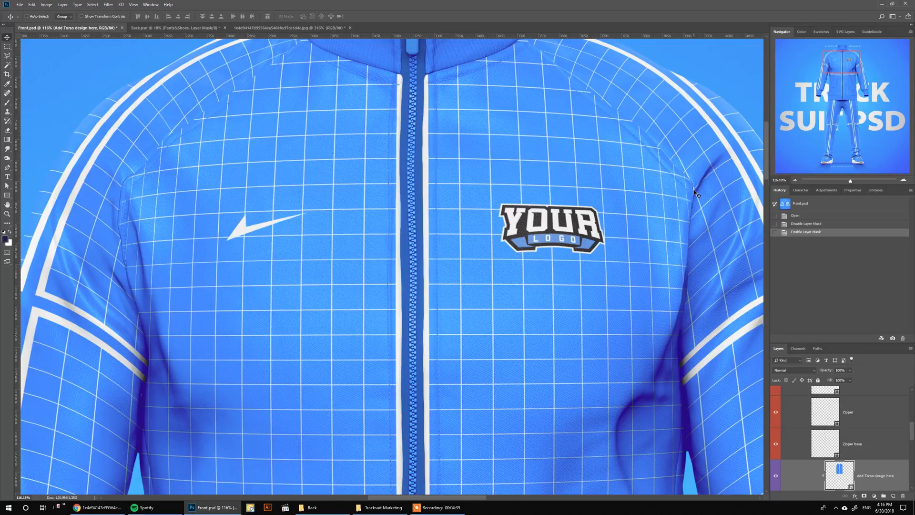
mouse_move(572, 179)
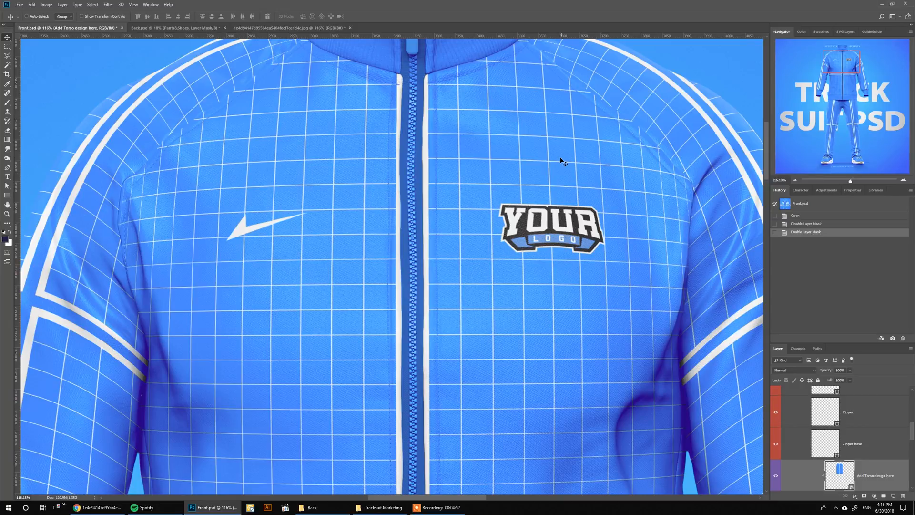
mouse_move(559, 83)
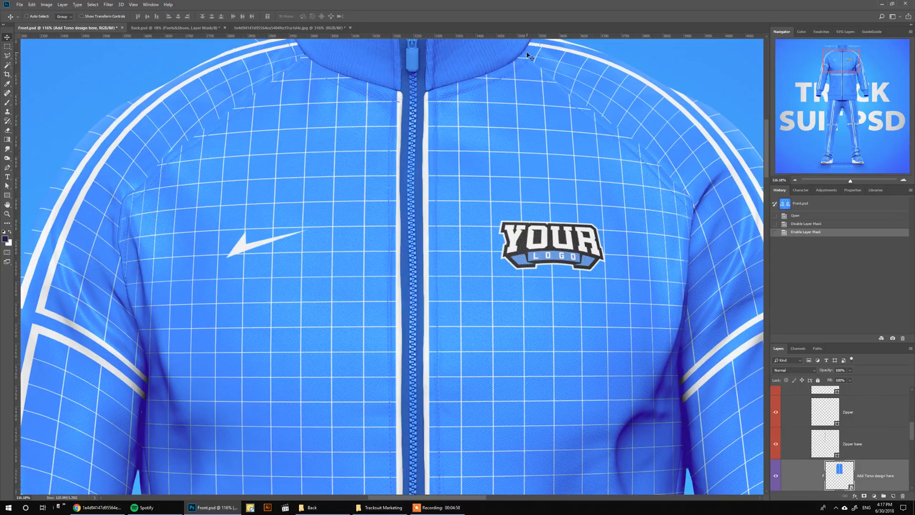
mouse_move(569, 103)
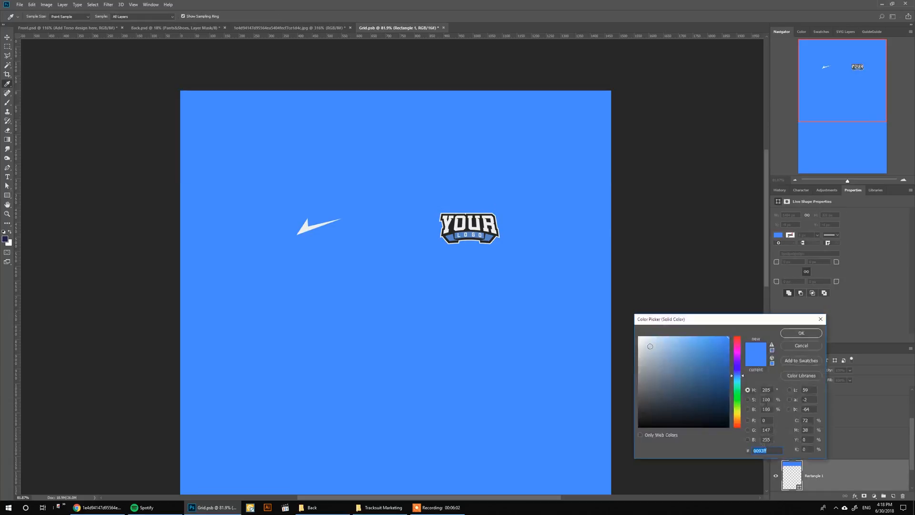
Fill the BG navy from the library swatches and select the duplicated rectangle.
left_click(800, 333)
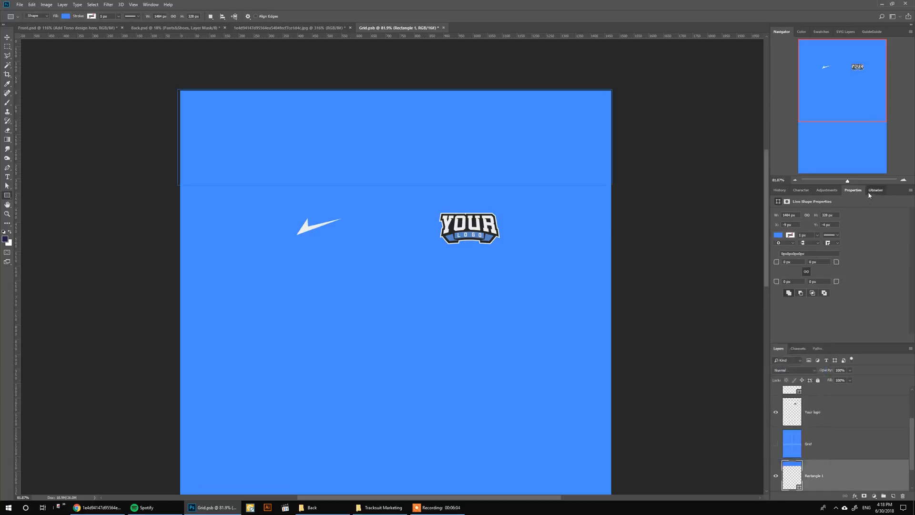
left_click(875, 190)
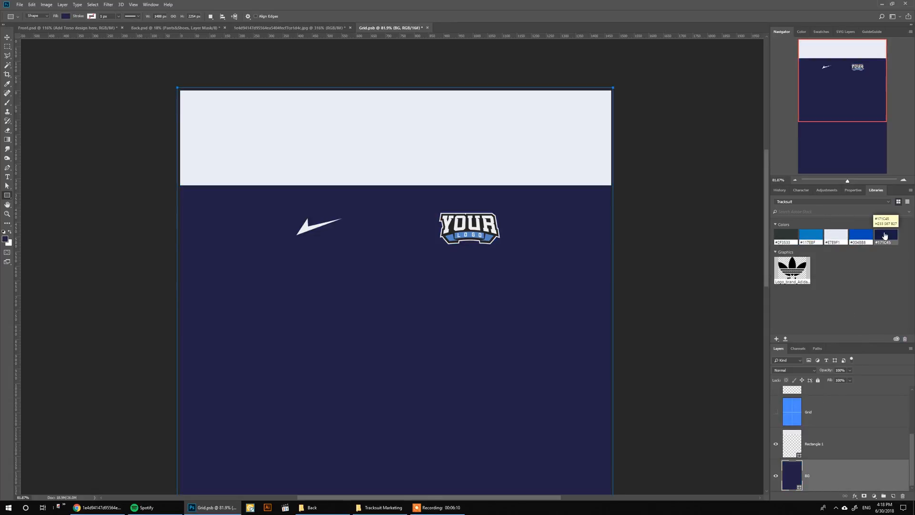
left_click(291, 28)
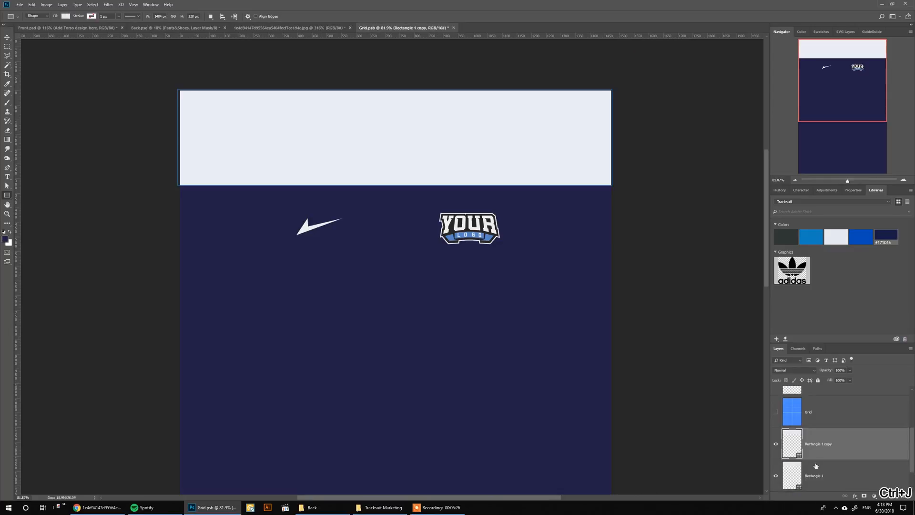
left_click(8, 37)
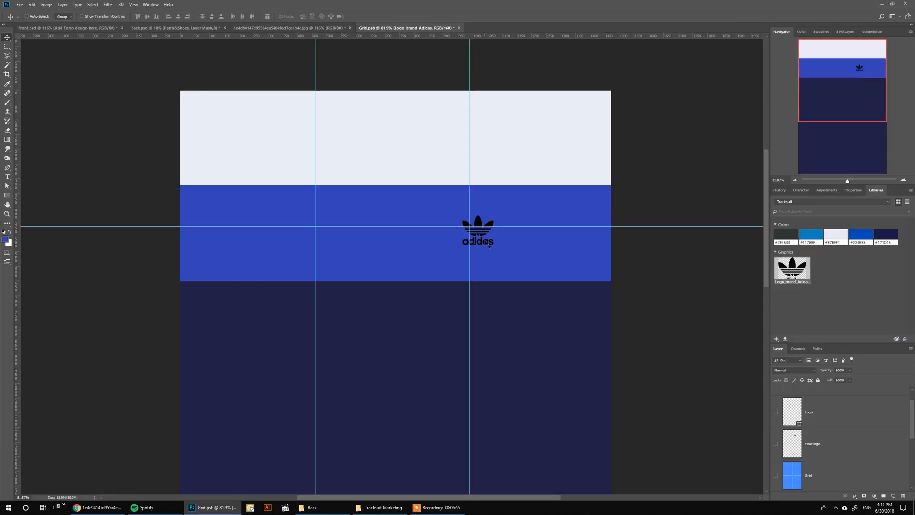
Position the Adidas logo on the blue band with a muted blue, normal-blend colour overlay.
left_click_drag(478, 232, 469, 232)
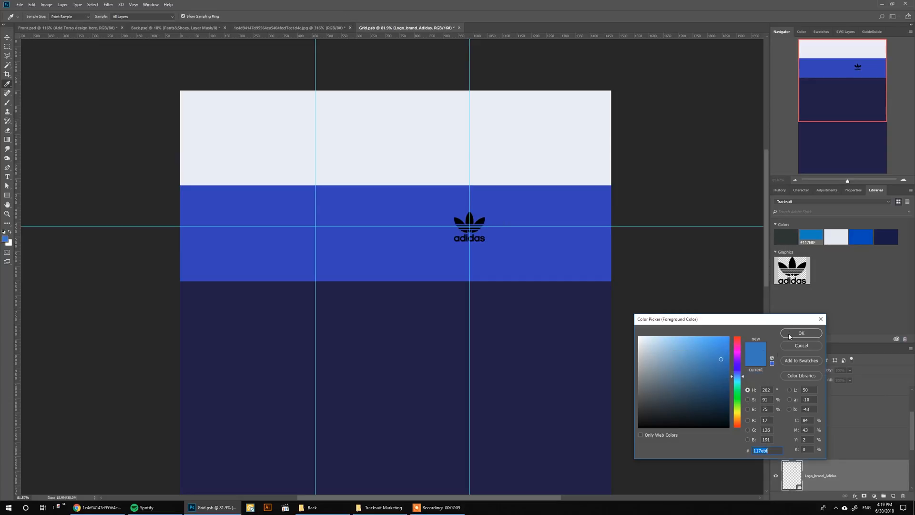
left_click(801, 333)
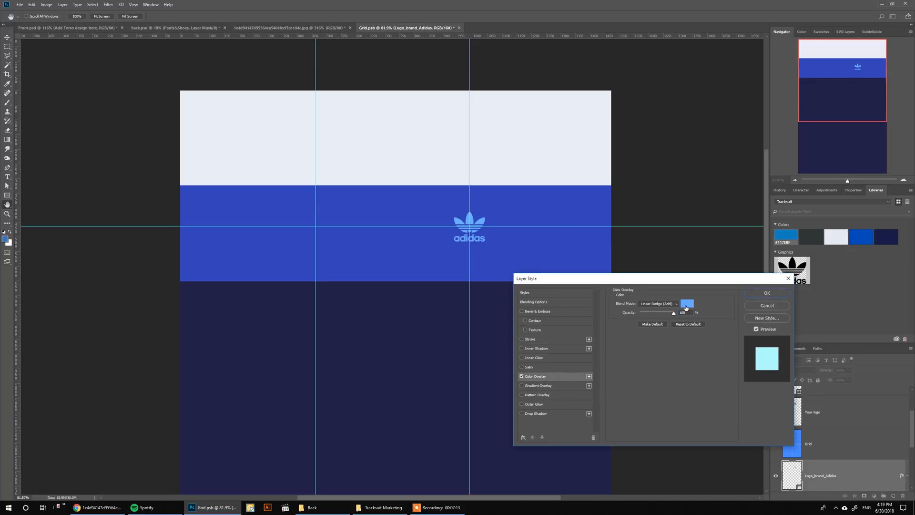
left_click(658, 304)
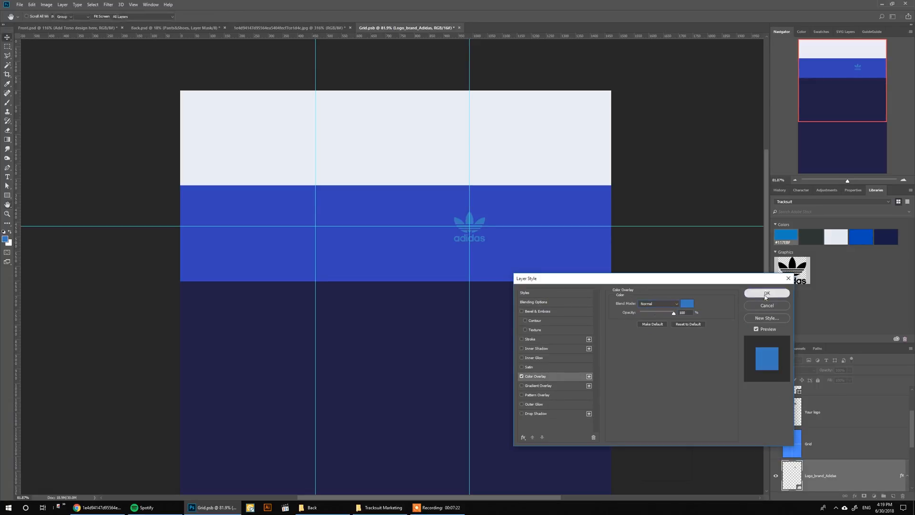
left_click(767, 293)
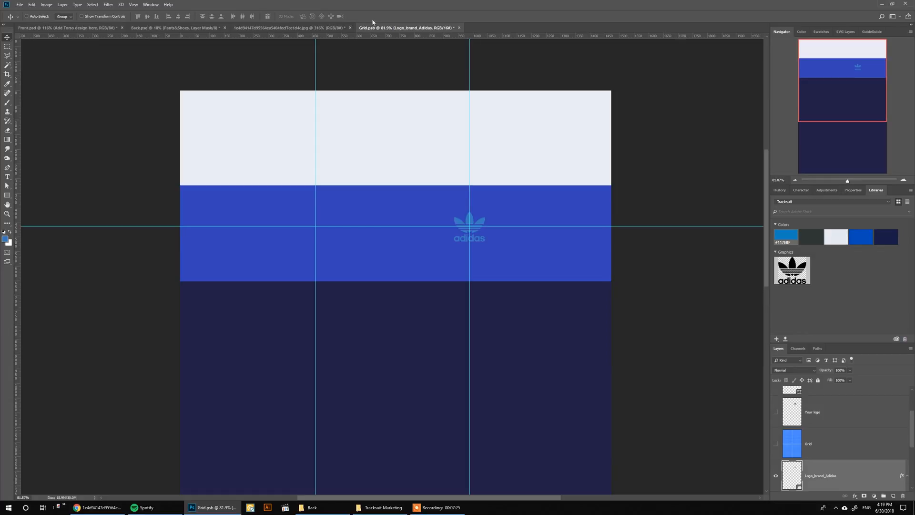
Close Grid.psb, make the stitches #f0f0f0, and recolour the zipper base navy.
left_click(460, 27)
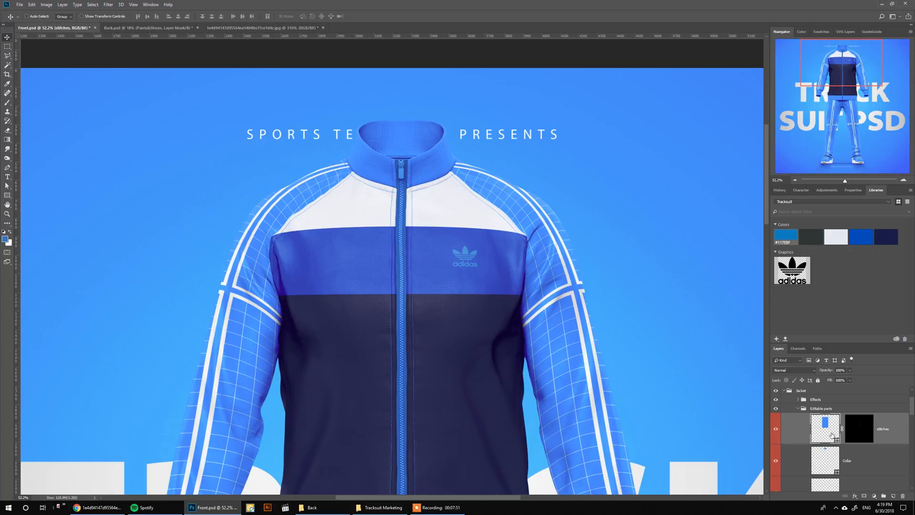
double_click(824, 428)
type("f0f0f0")
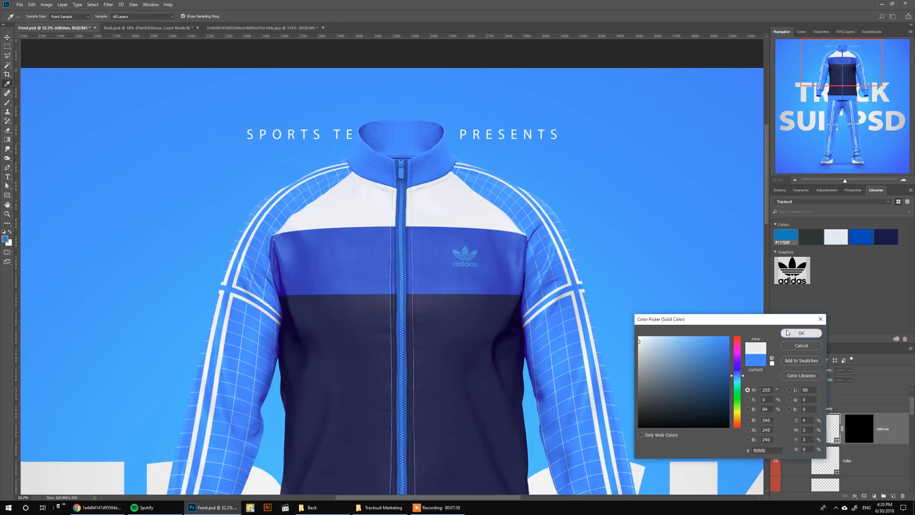
left_click(801, 333)
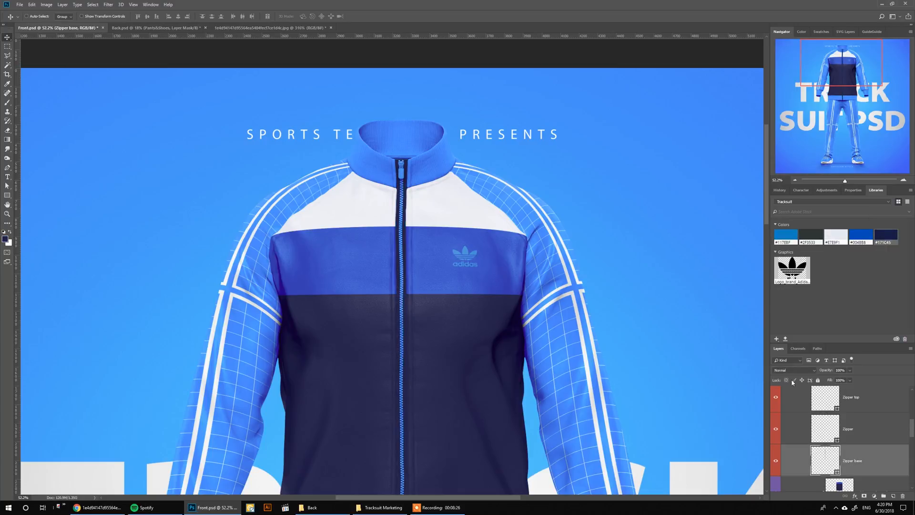
left_click(860, 235)
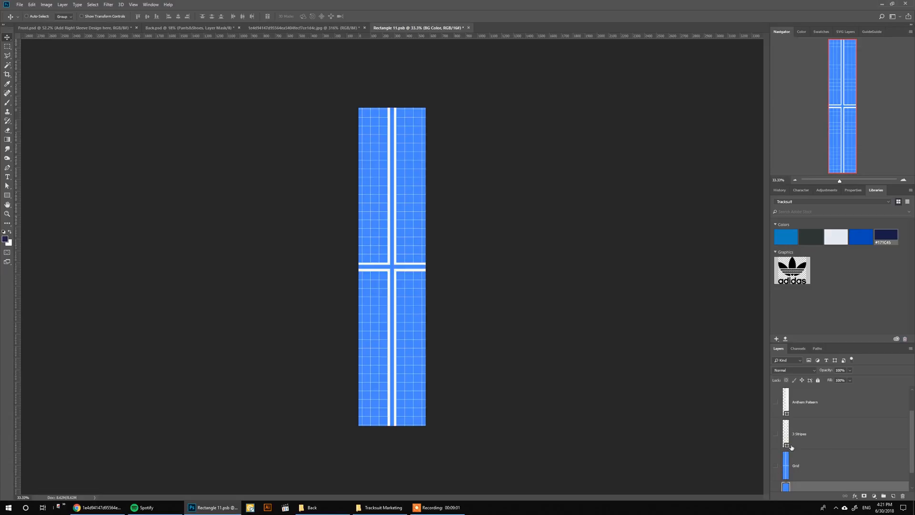
Hide the Grid and Artham Pattern layers and fill 3 Stripes with the #0048B8 swatch.
left_click(776, 435)
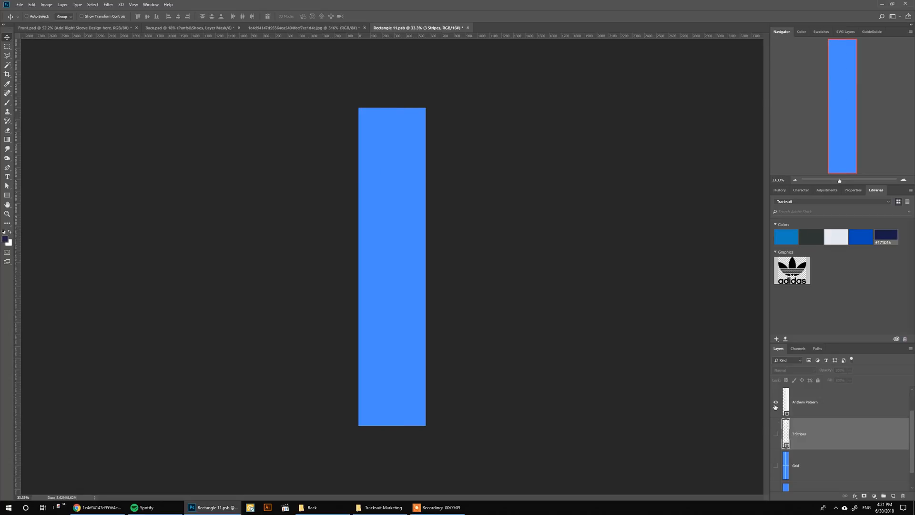
left_click(776, 406)
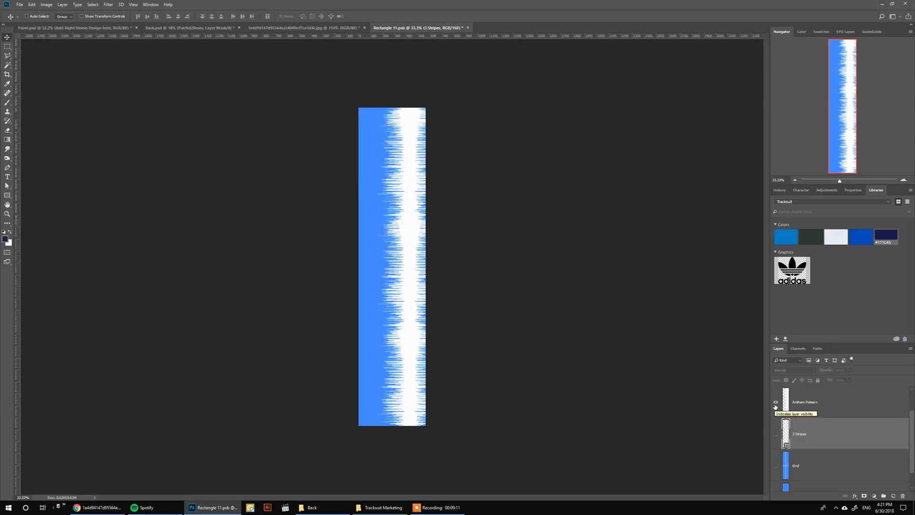
left_click(775, 407)
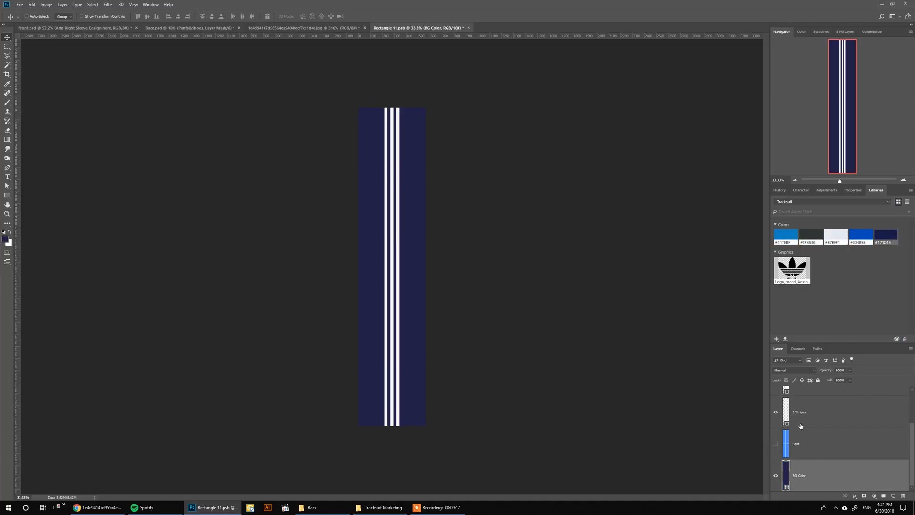
left_click(860, 237)
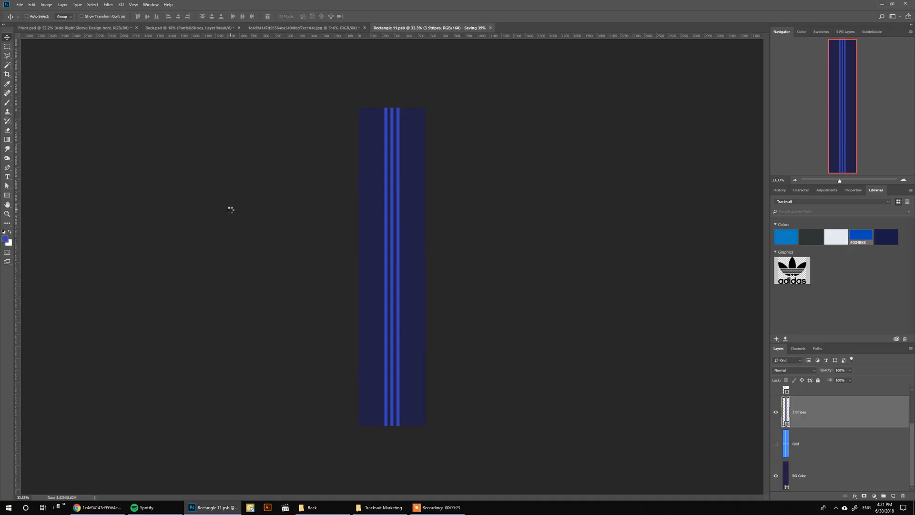
Add a white band to the right sleeve's top, save, and preview it on the jacket.
left_click(76, 28)
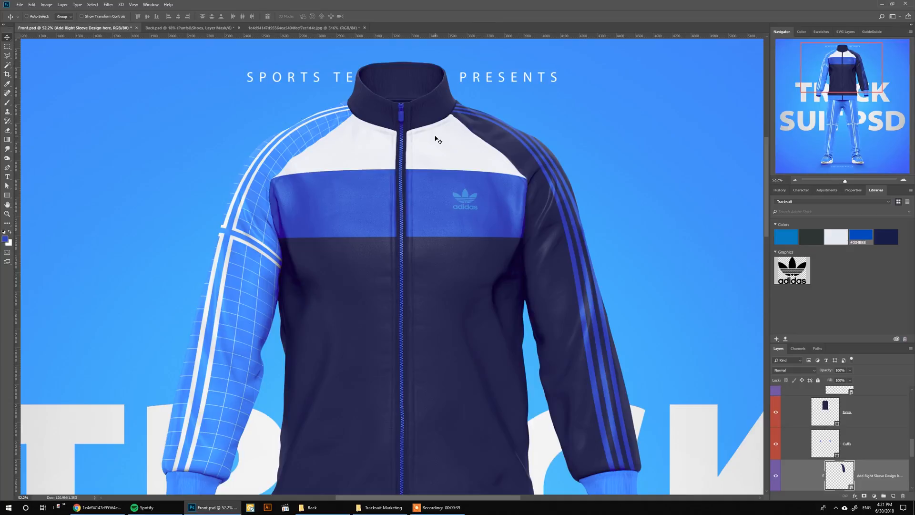
mouse_move(534, 163)
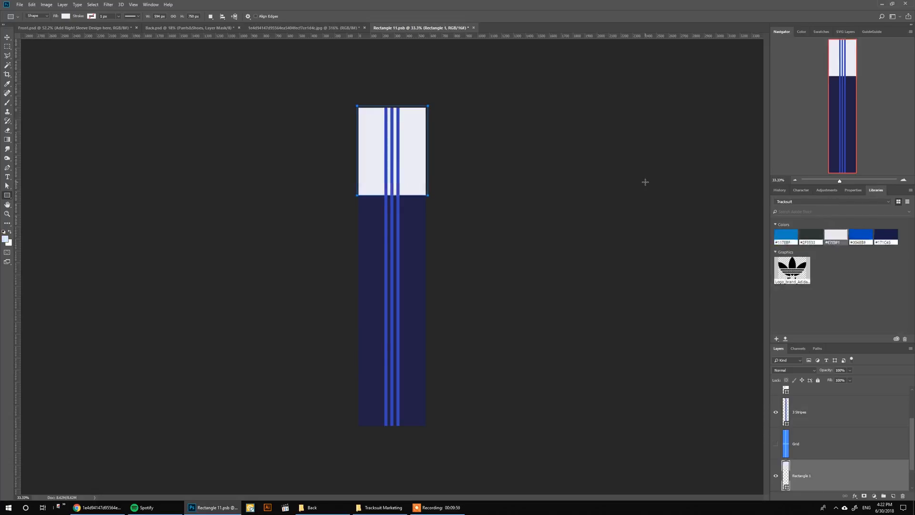
key("ctrl+s")
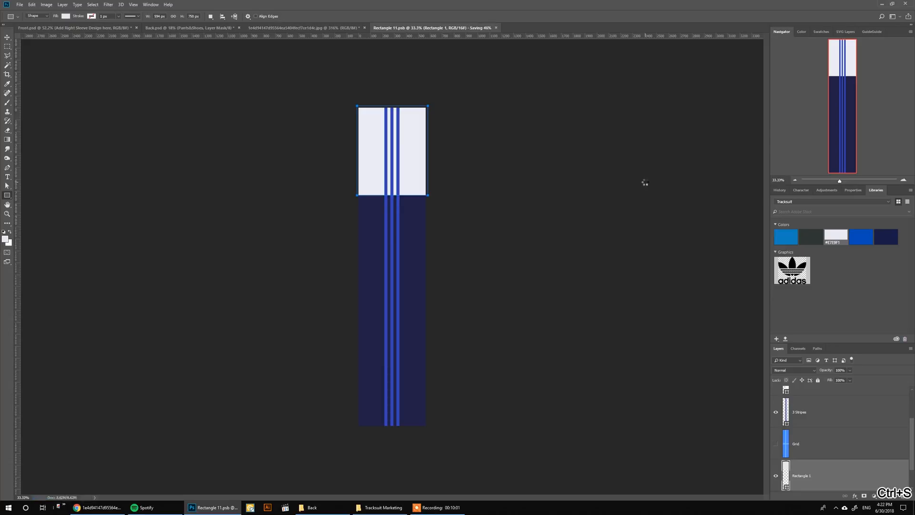
left_click(67, 27)
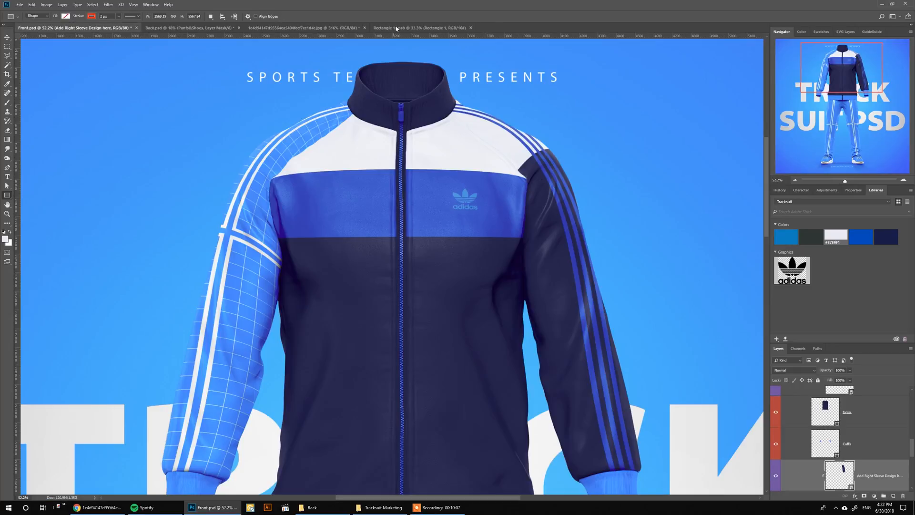
Stretch the white band further down and angle its lower edge, then save.
left_click(420, 28)
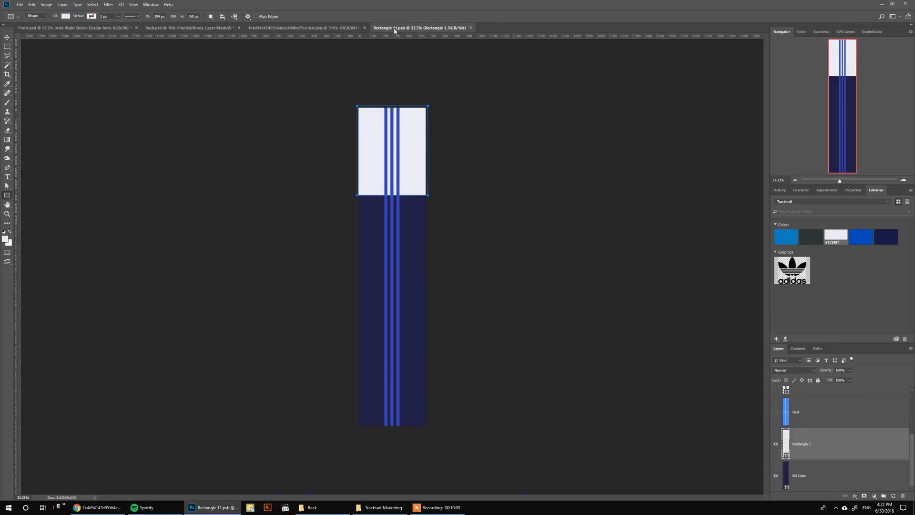
key("ctrl+t")
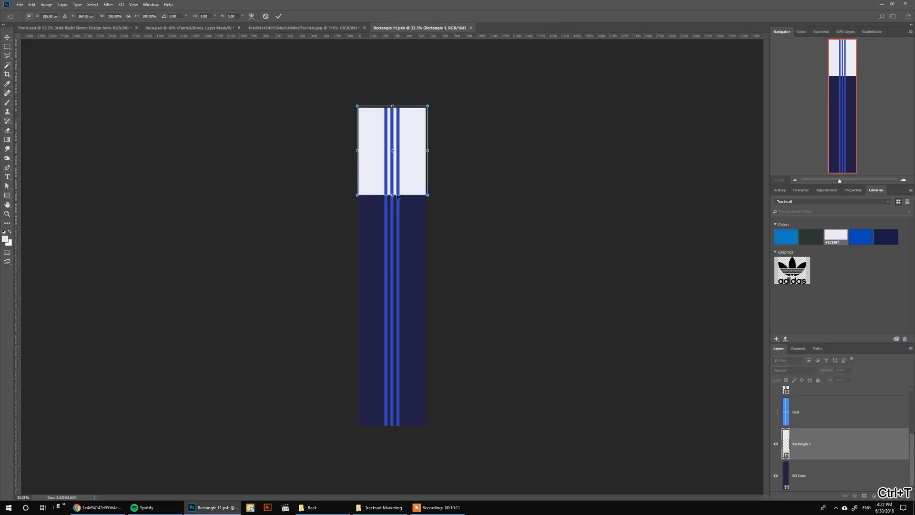
left_click_drag(392, 195, 392, 211)
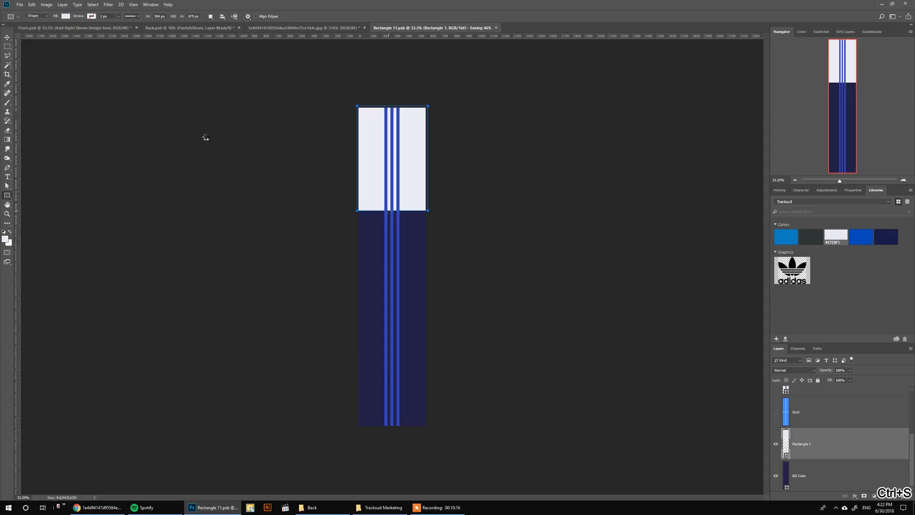
left_click(70, 27)
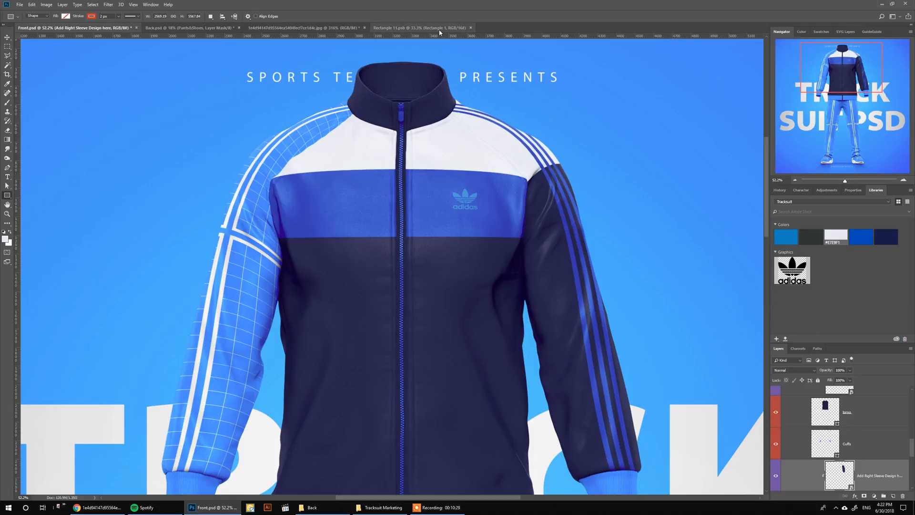
left_click(421, 28)
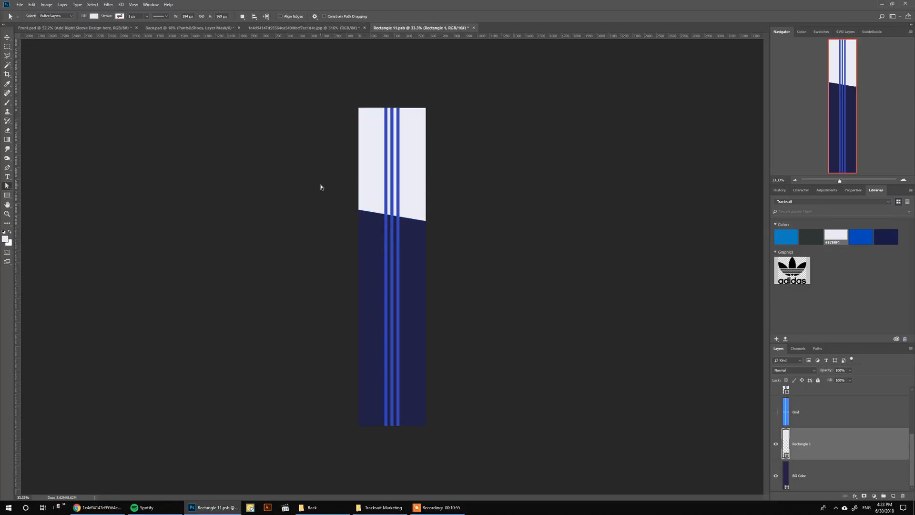
key("ctrl+s")
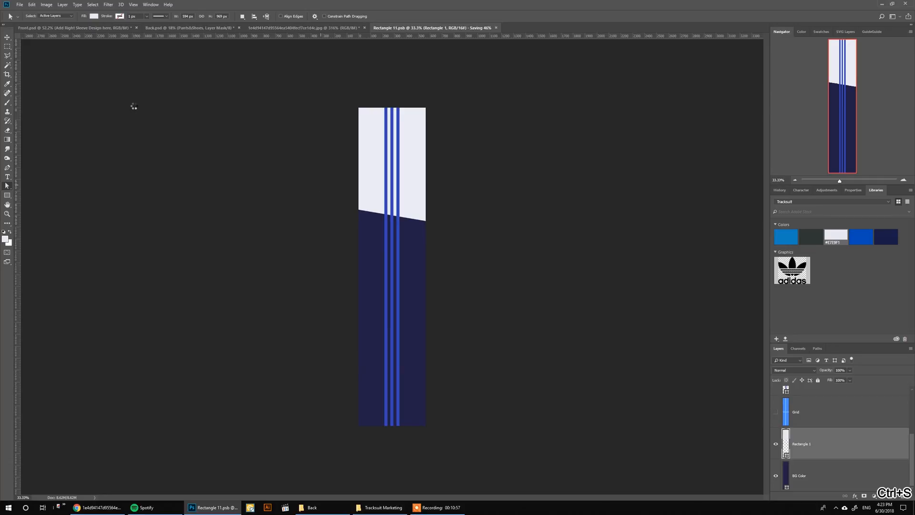
left_click(75, 28)
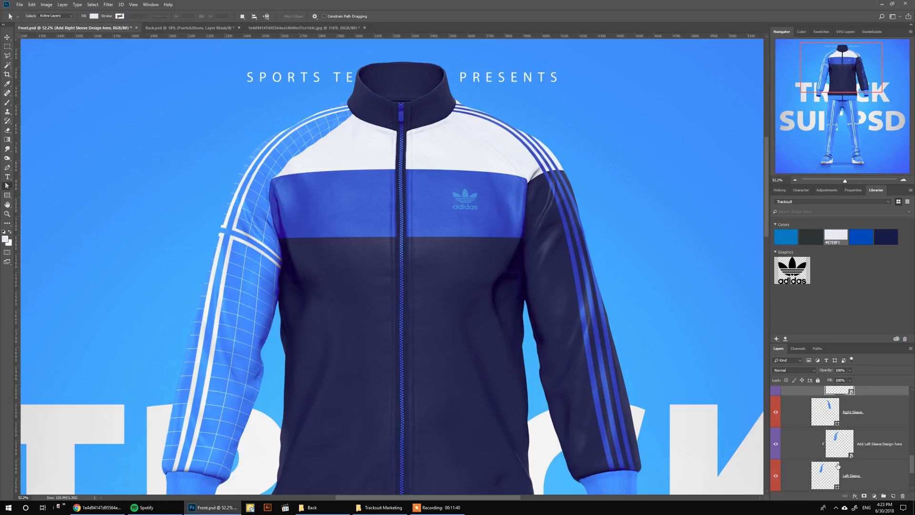
Copy the stripes and white band from Rectangle 11.psb into the left sleeve, flipped horizontally.
left_click(418, 28)
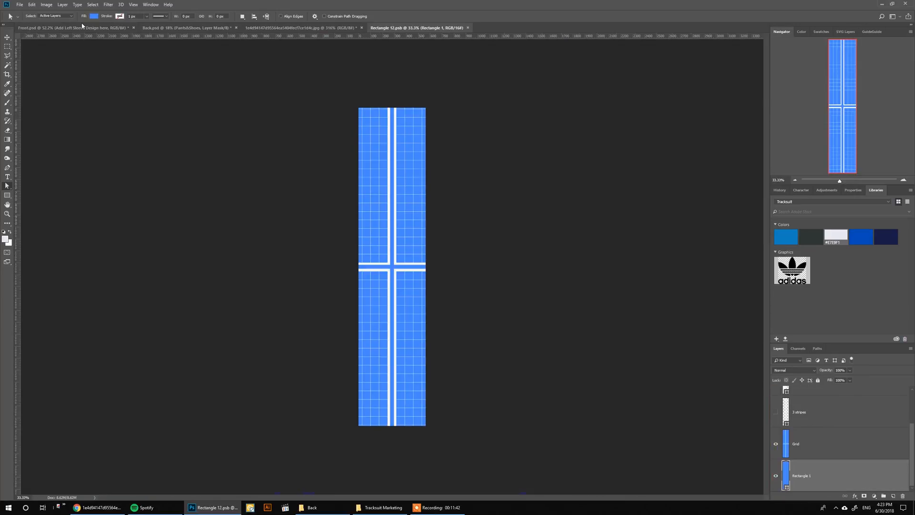
left_click(70, 28)
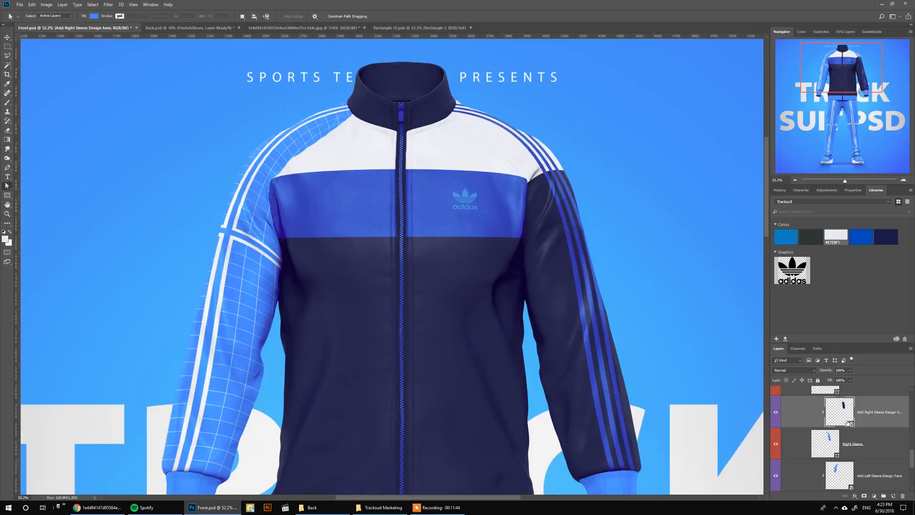
left_click(522, 28)
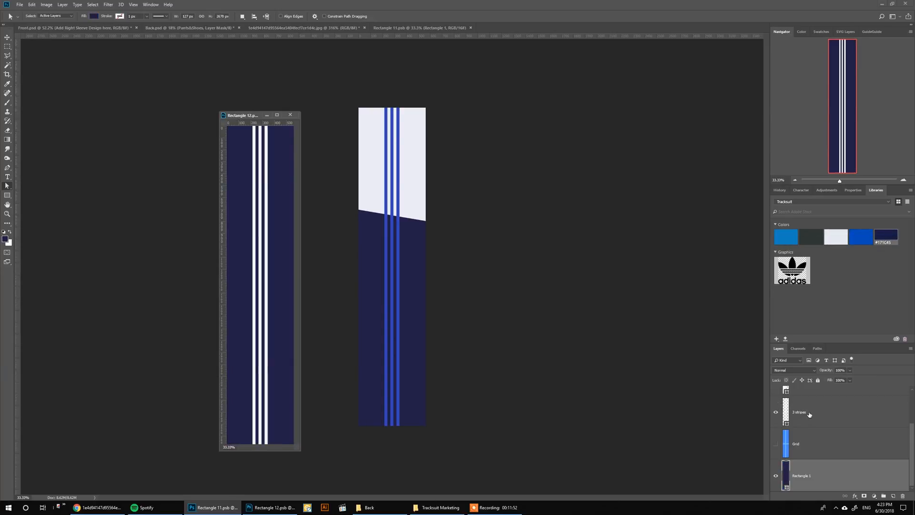
left_click(860, 235)
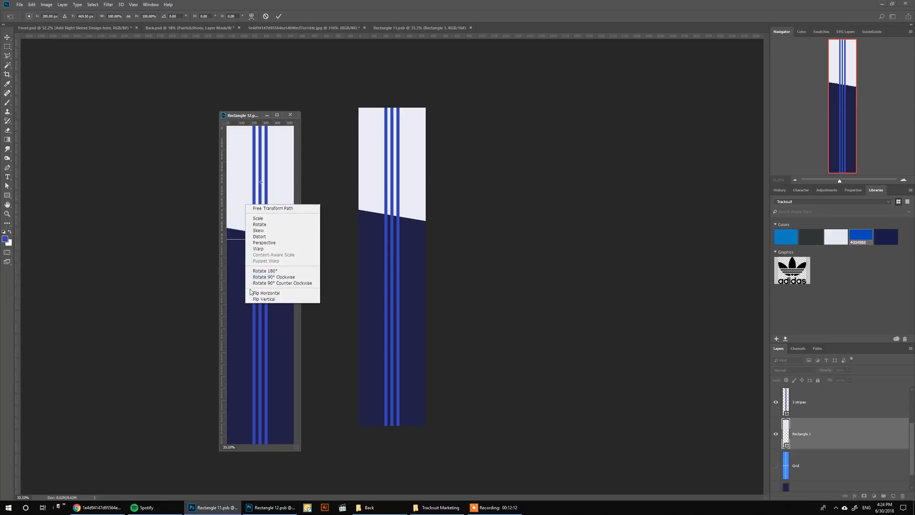
left_click(266, 293)
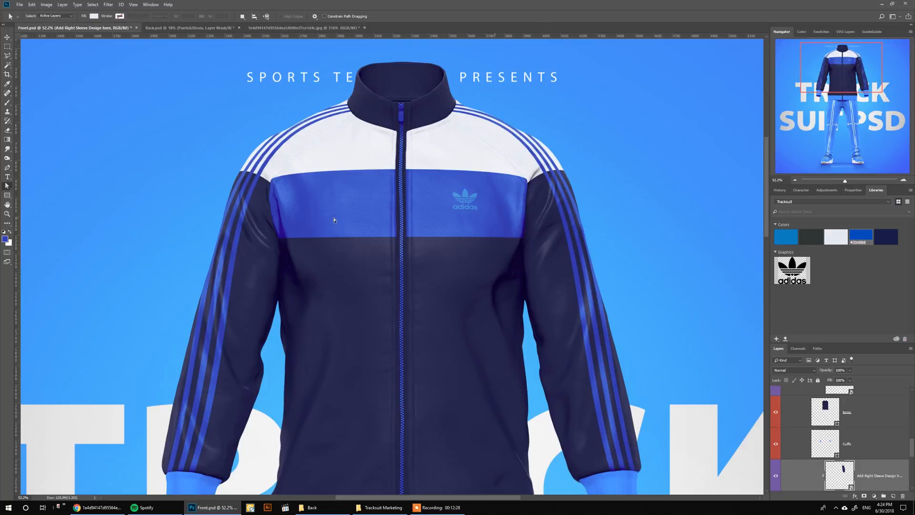
mouse_move(403, 128)
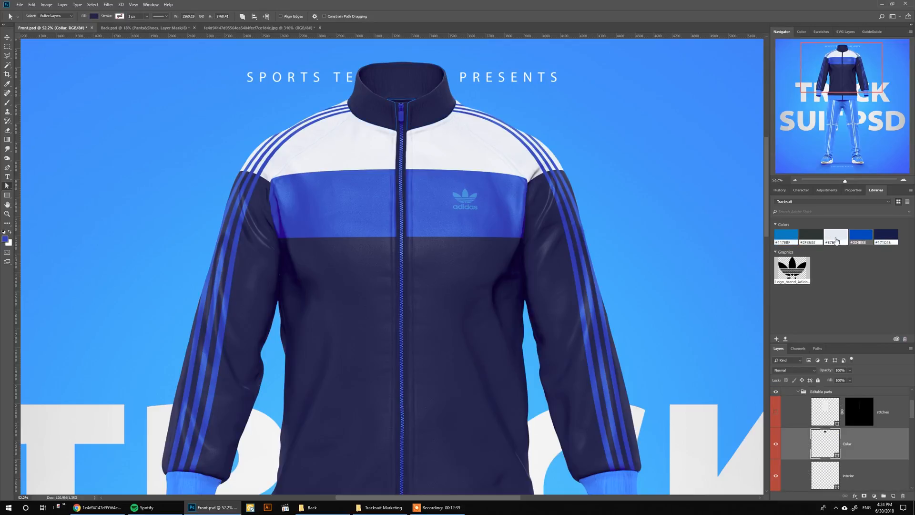
Apply library swatches, making the collar off-white and the cuffs and hem navy.
left_click(835, 237)
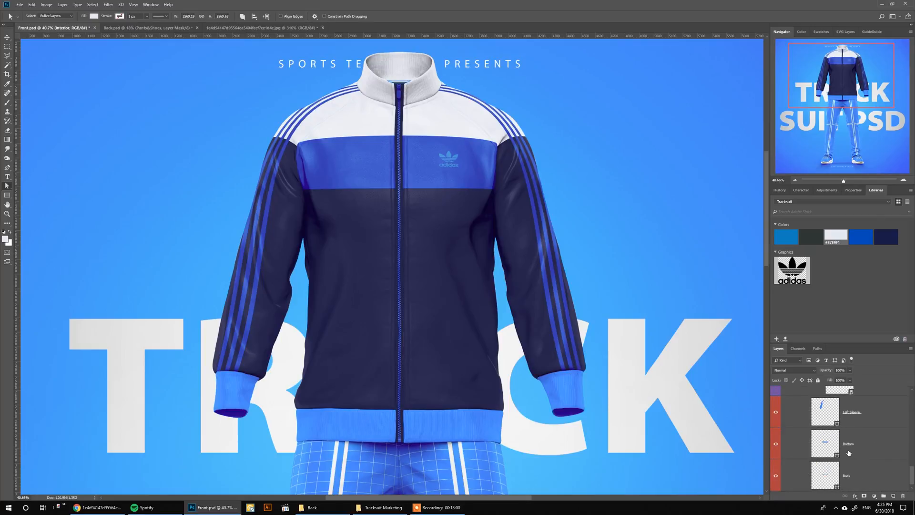
scroll("down", 3)
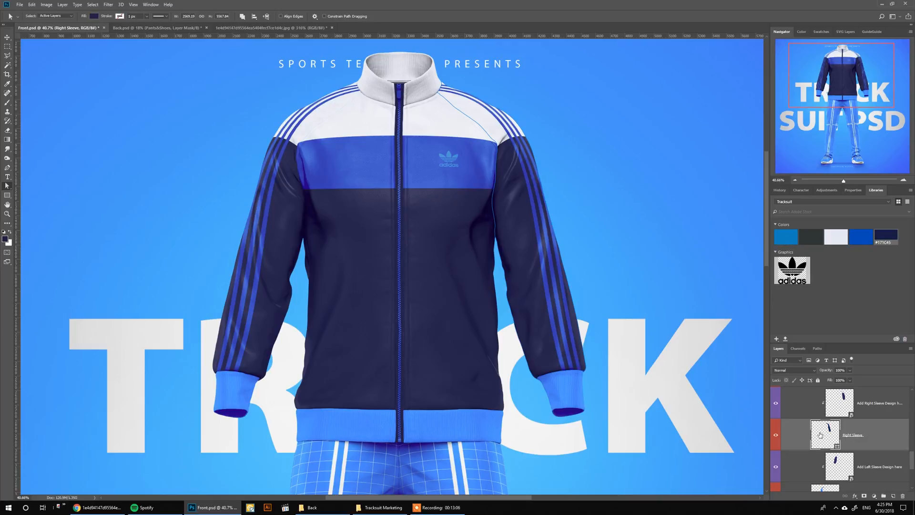
scroll("down", 3)
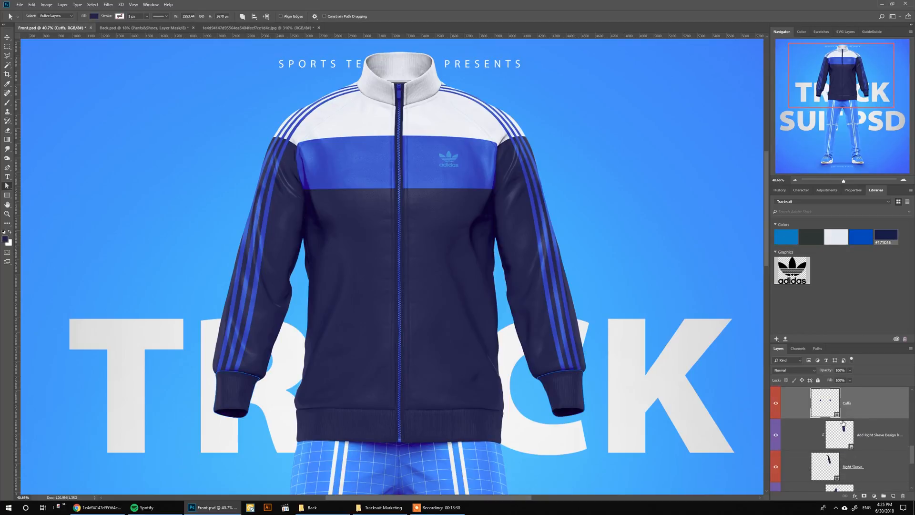
mouse_move(843, 424)
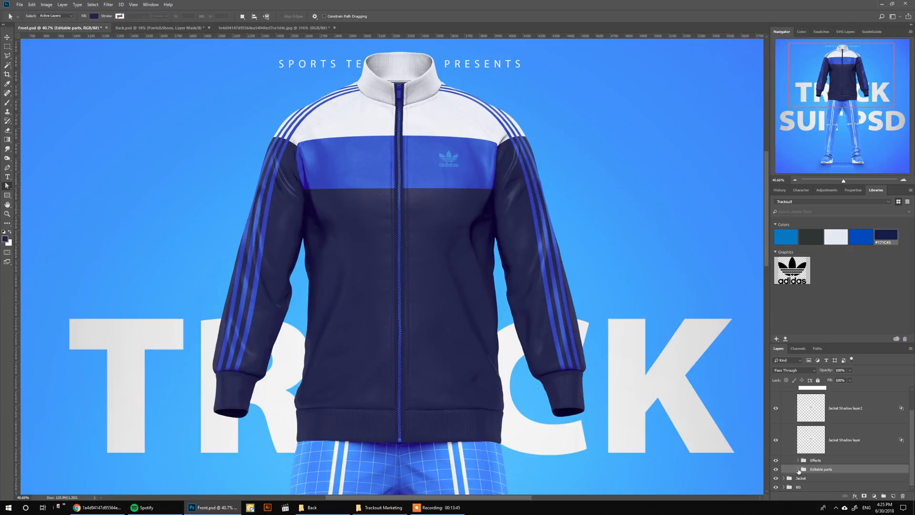
In the left leg design, hide the grid and show the 3 Stripes layer.
left_click(803, 468)
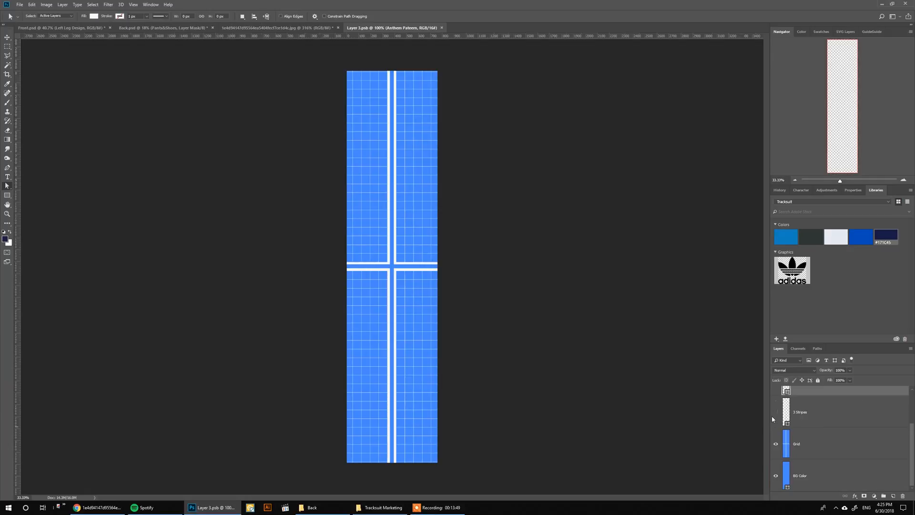
left_click(776, 444)
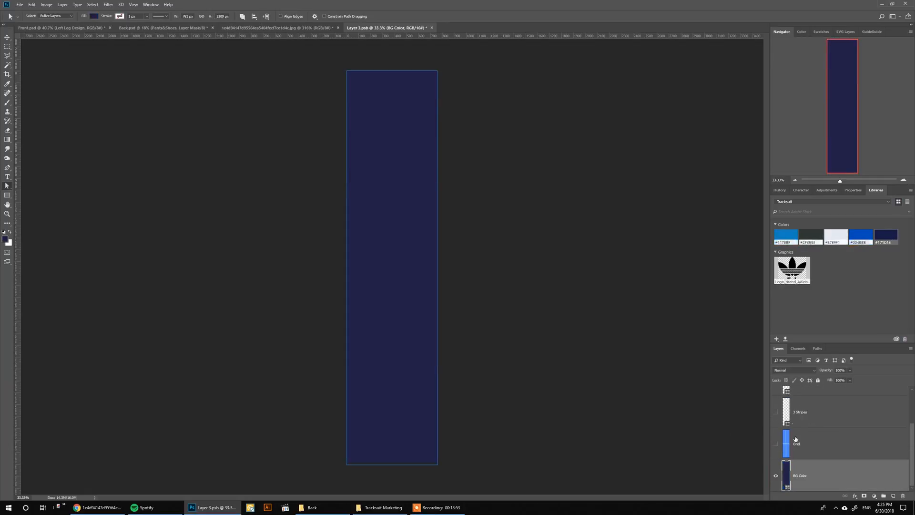
left_click(776, 411)
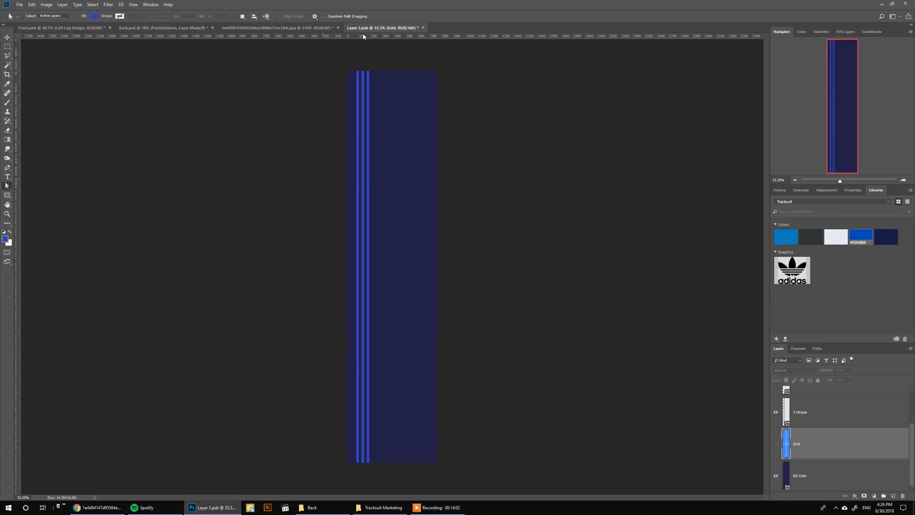
Fill the right leg background navy and color its three stripes blue.
left_click(64, 28)
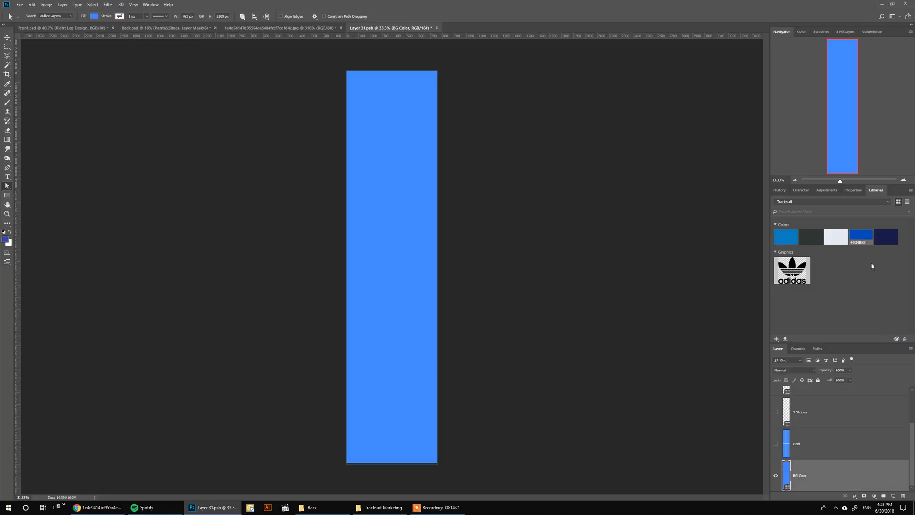
left_click(799, 411)
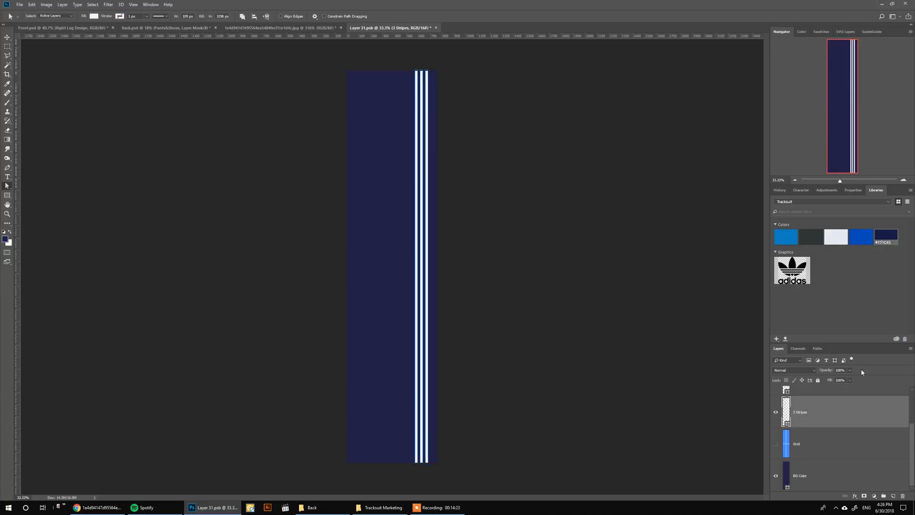
left_click(437, 27)
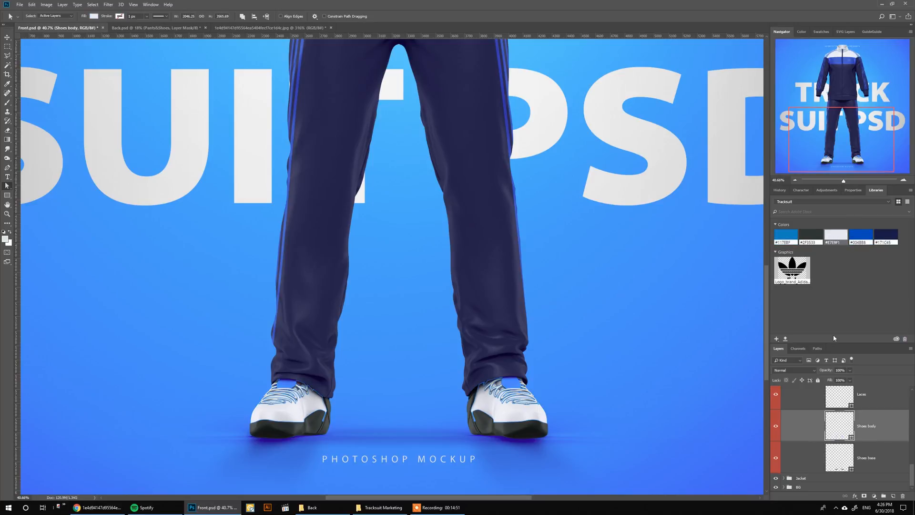
Apply Libraries swatches to make the laces pale grey and the shoe base navy, then collapse the group.
left_click(861, 425)
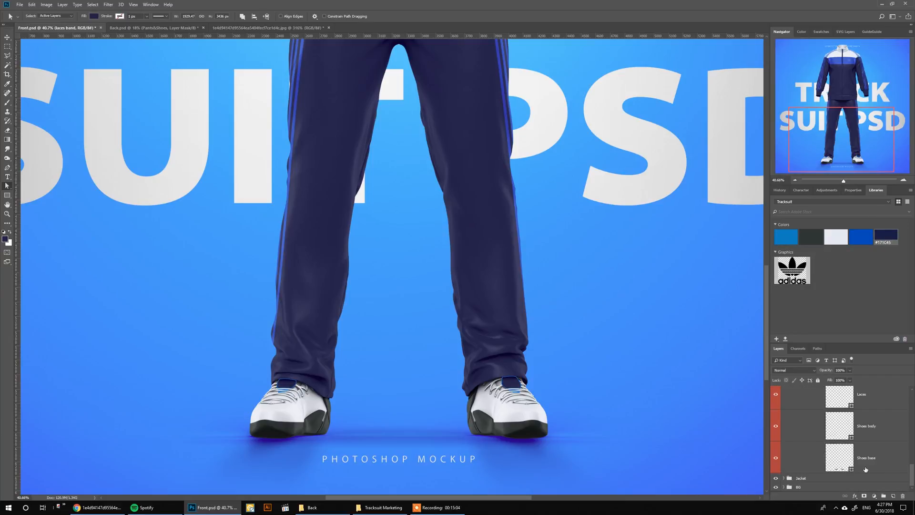
left_click(858, 458)
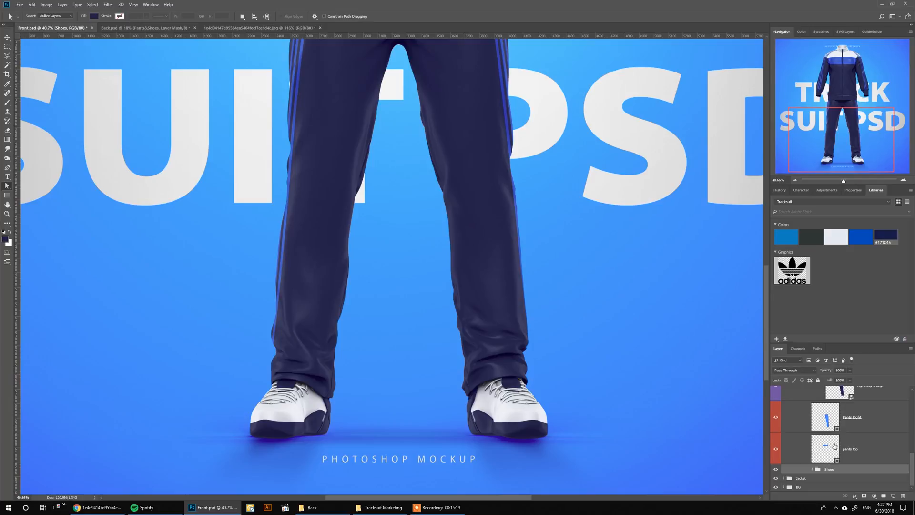
mouse_move(825, 448)
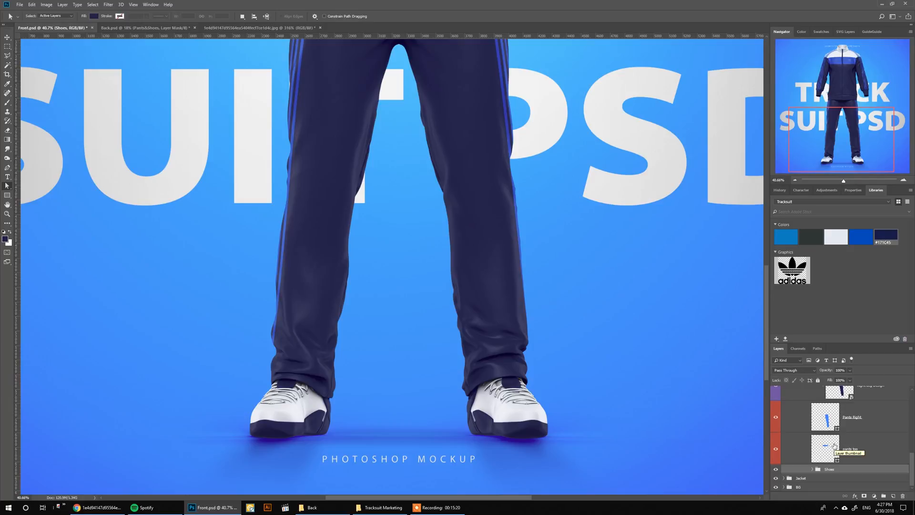
left_click(824, 448)
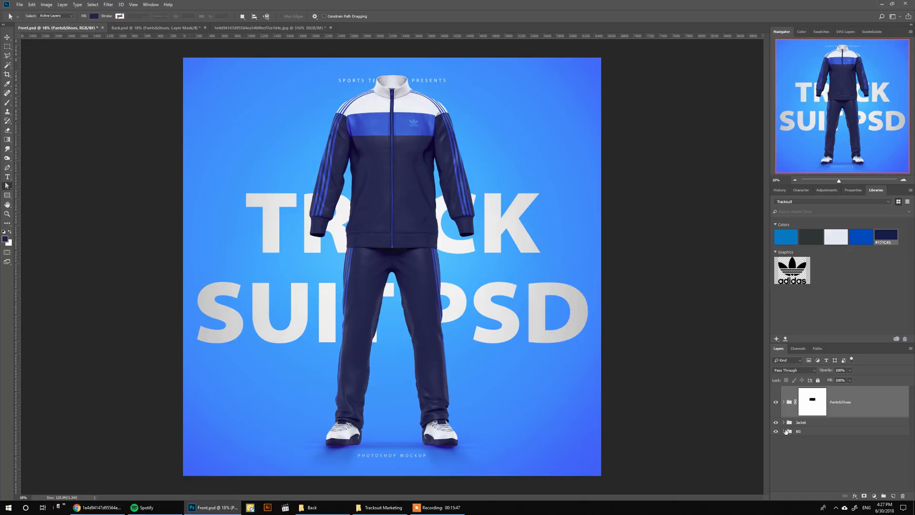
Set the BG color fill to light grey in the Color Picker.
left_click(784, 431)
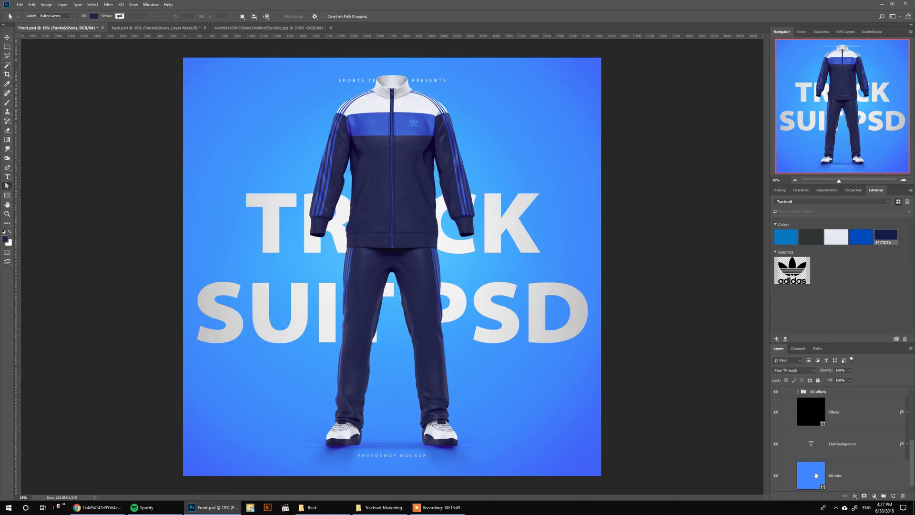
double_click(811, 475)
type("d9dee1")
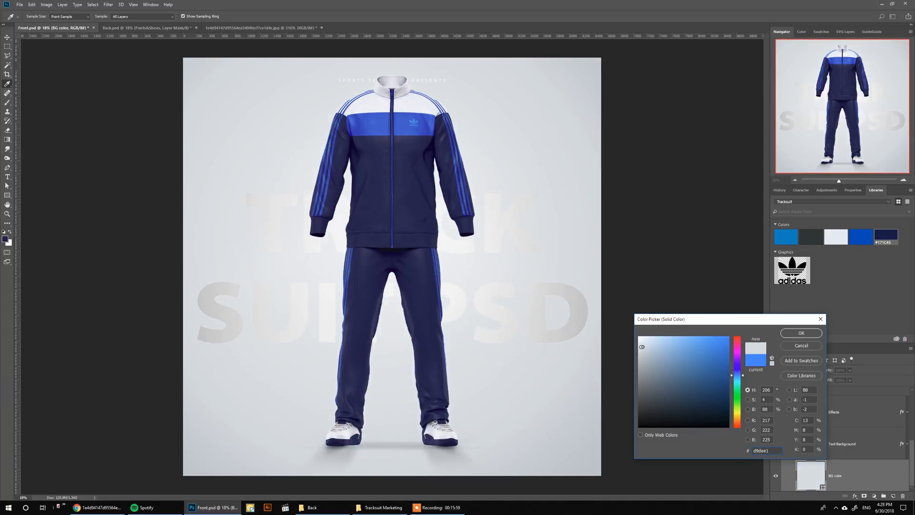
left_click(800, 333)
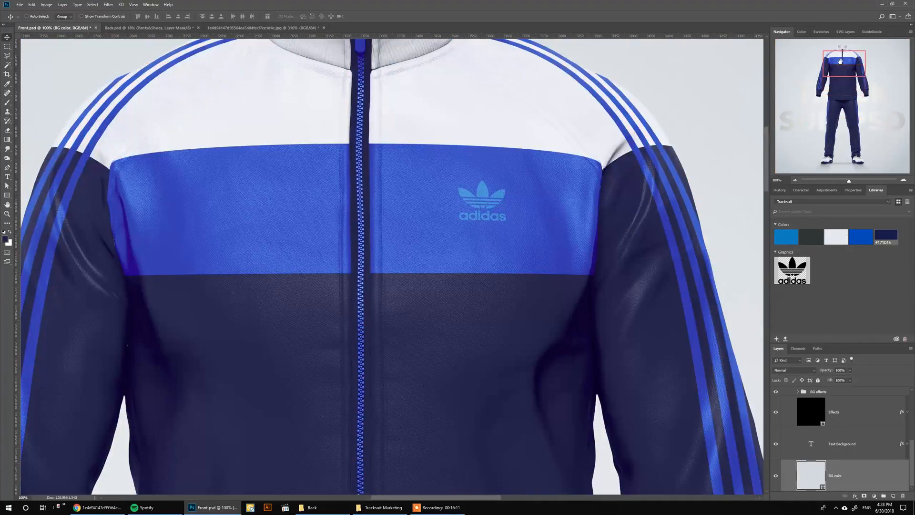
scroll("down", 3)
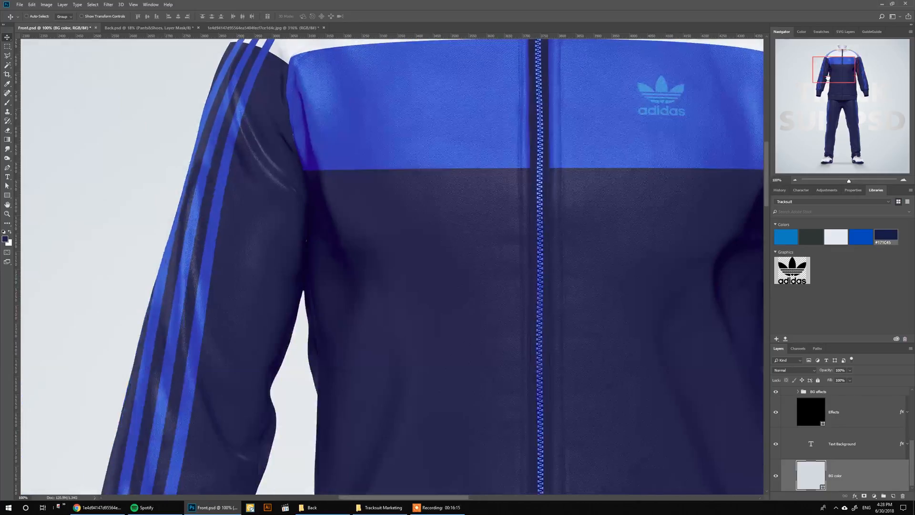
scroll("down", 3)
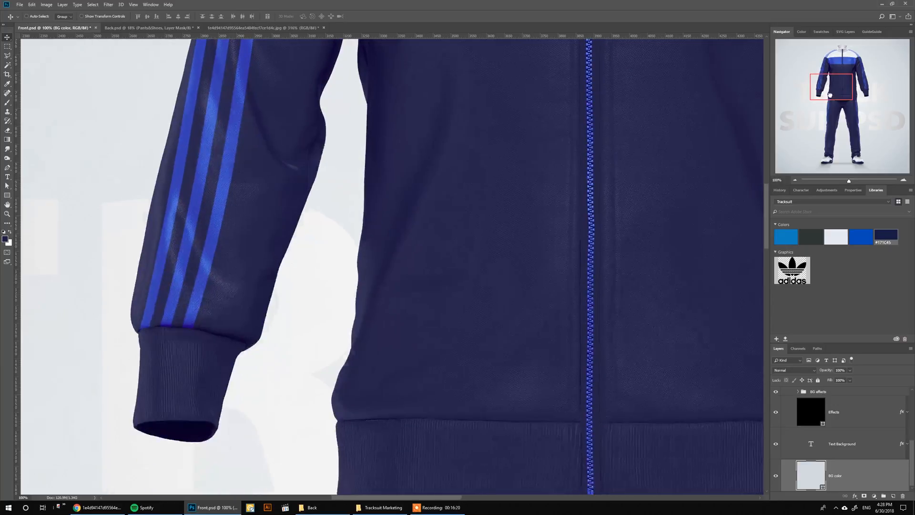
scroll("down", 3)
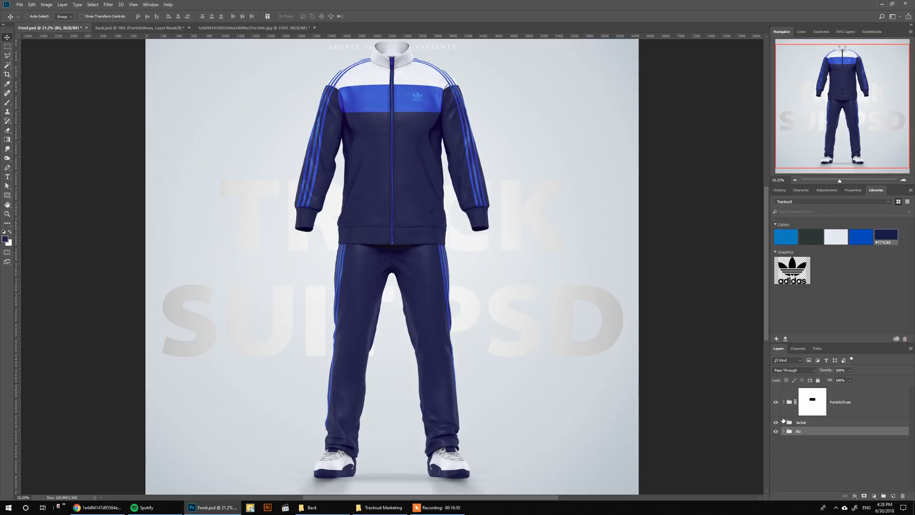
Toggle the Pants&Shoes group and its mask off and on, then switch to Back.psd.
left_click(840, 402)
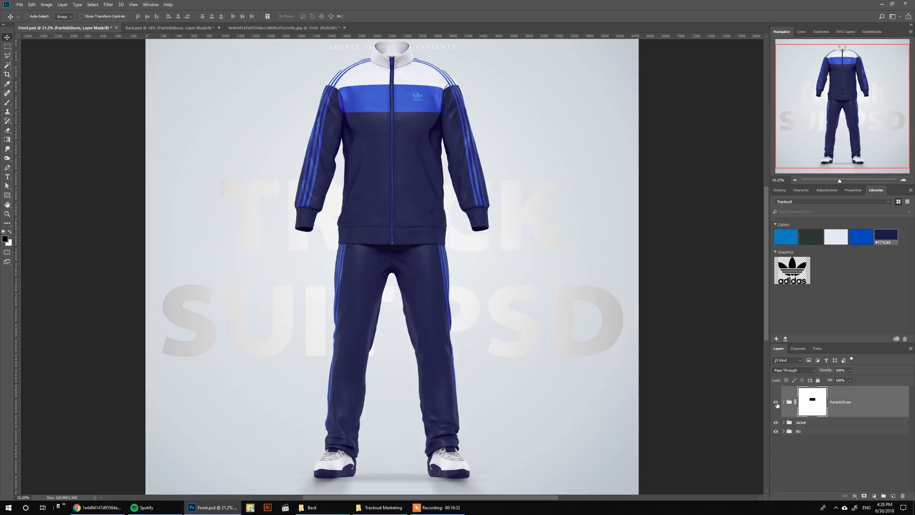
left_click(776, 403)
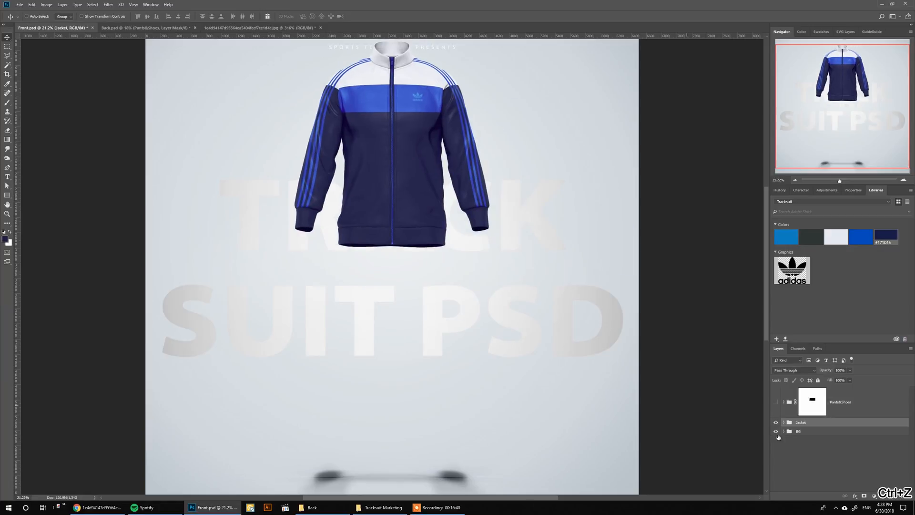
left_click(776, 401)
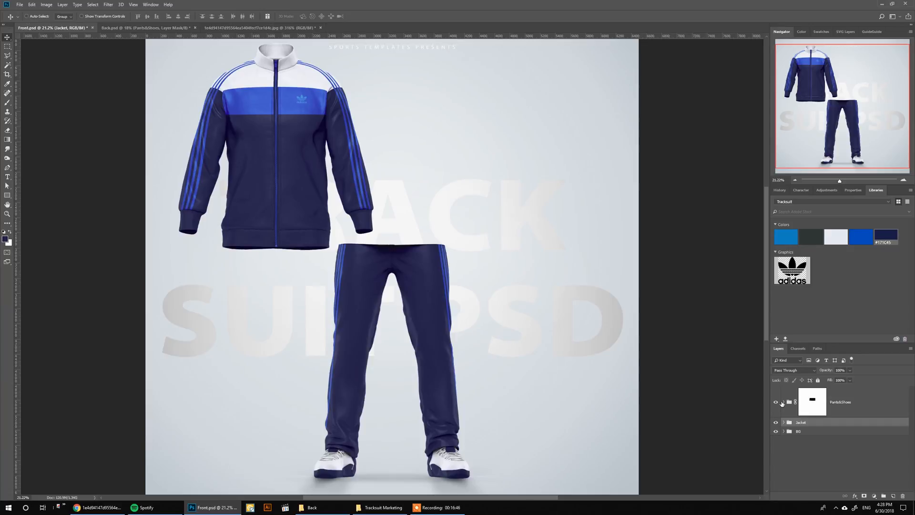
right_click(812, 401)
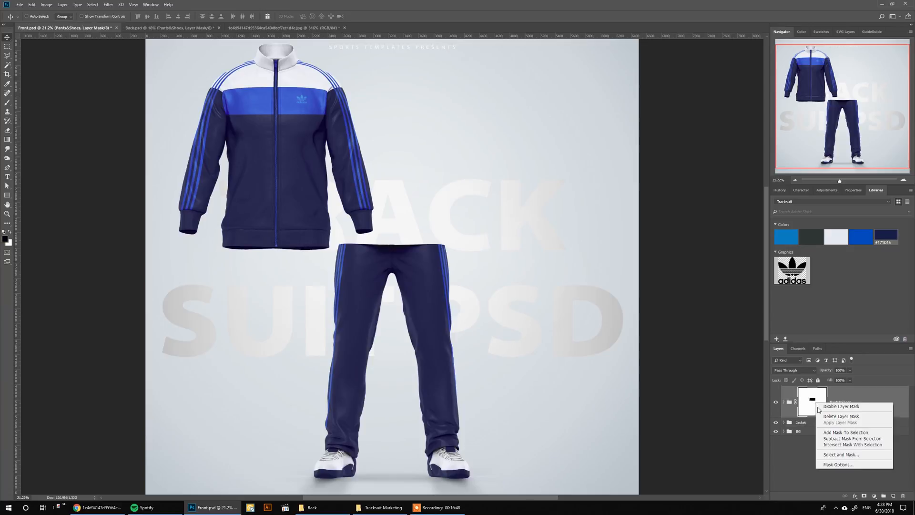
left_click(840, 406)
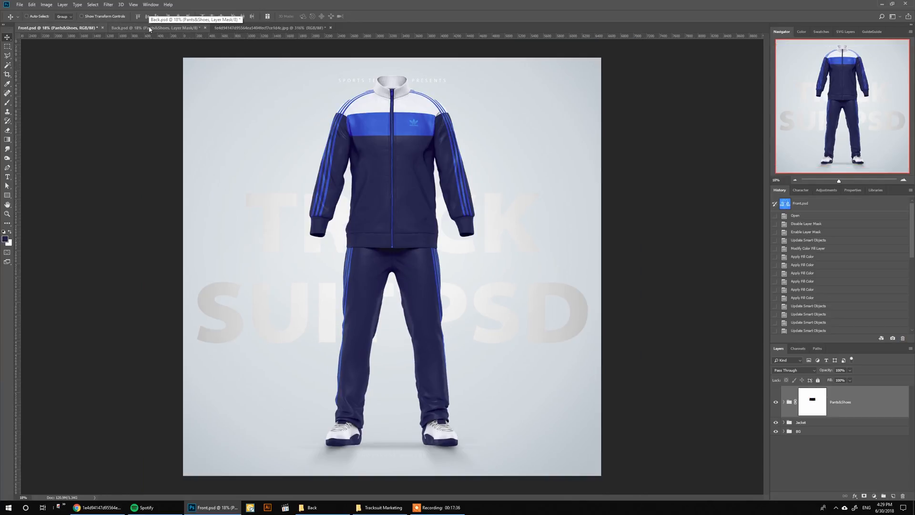
left_click(151, 27)
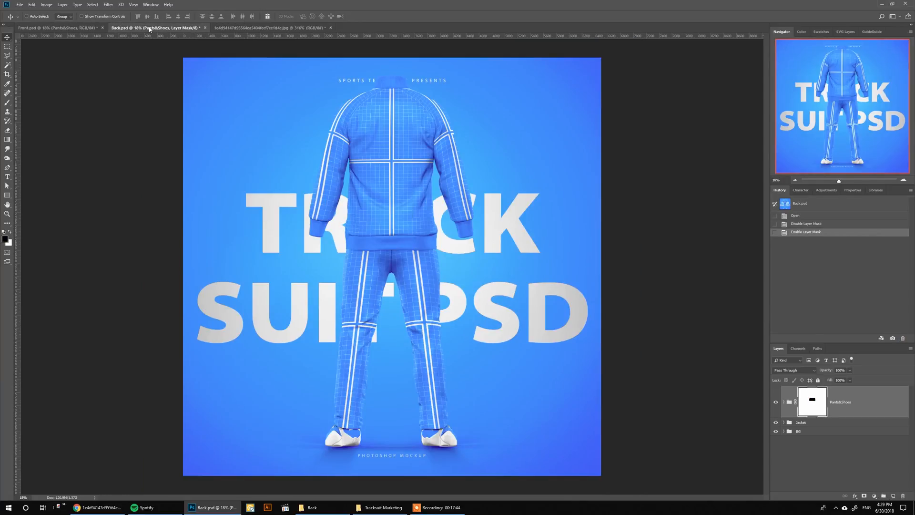